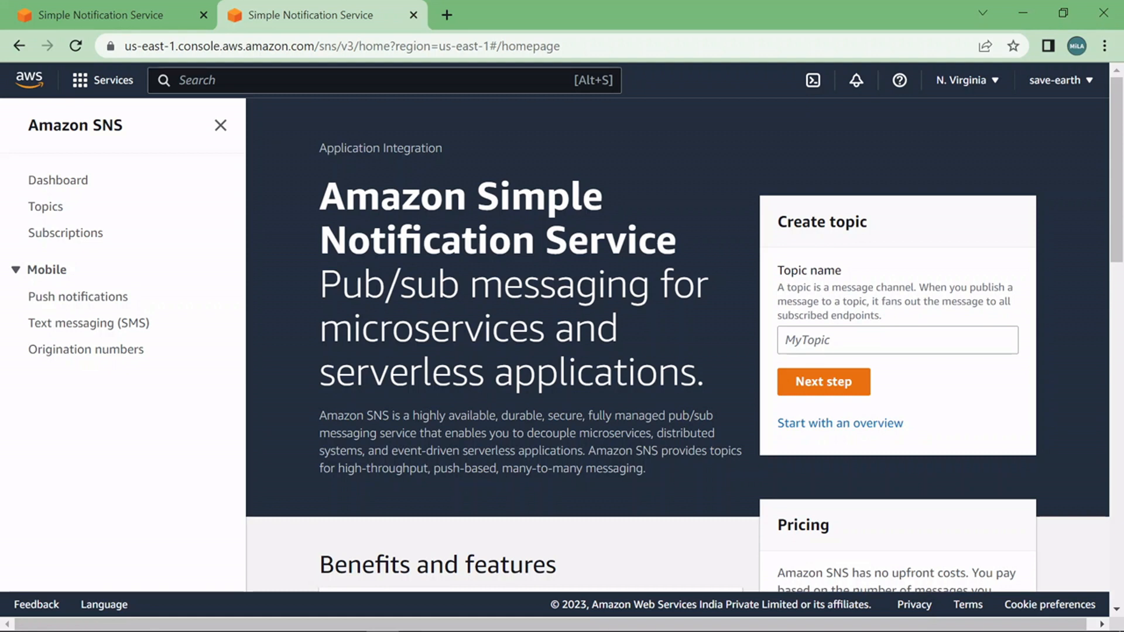
{"action": "mouse_move", "coordinate": [4, 219]}
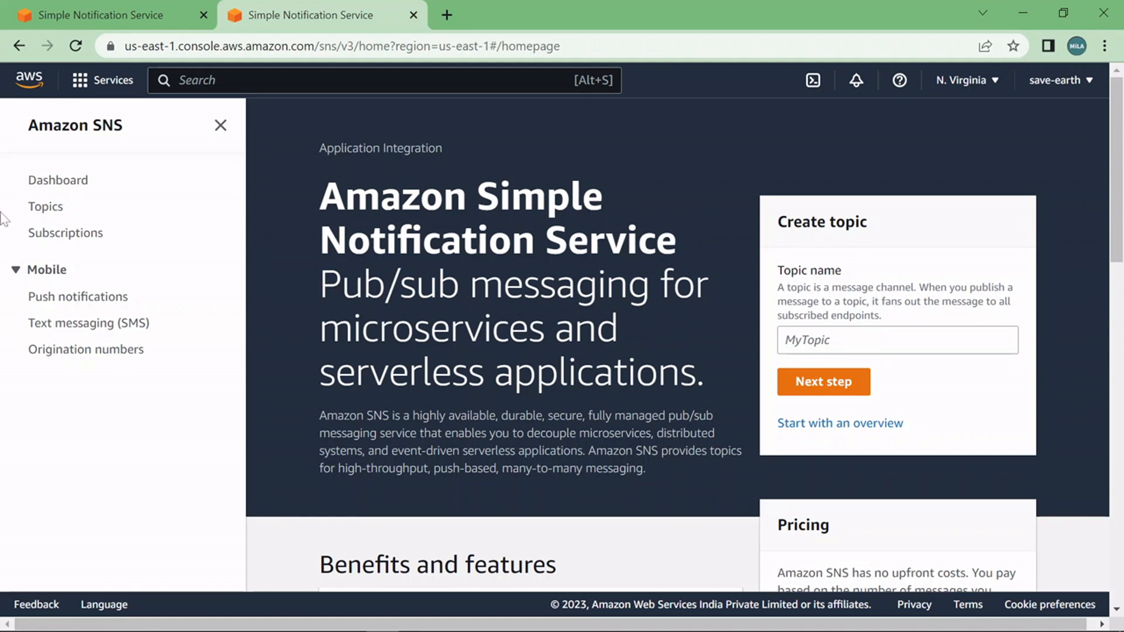
- Go from the SNS dashboard to the AWS console home page via the Services menu
{"action": "left_click", "coordinate": [58, 181]}
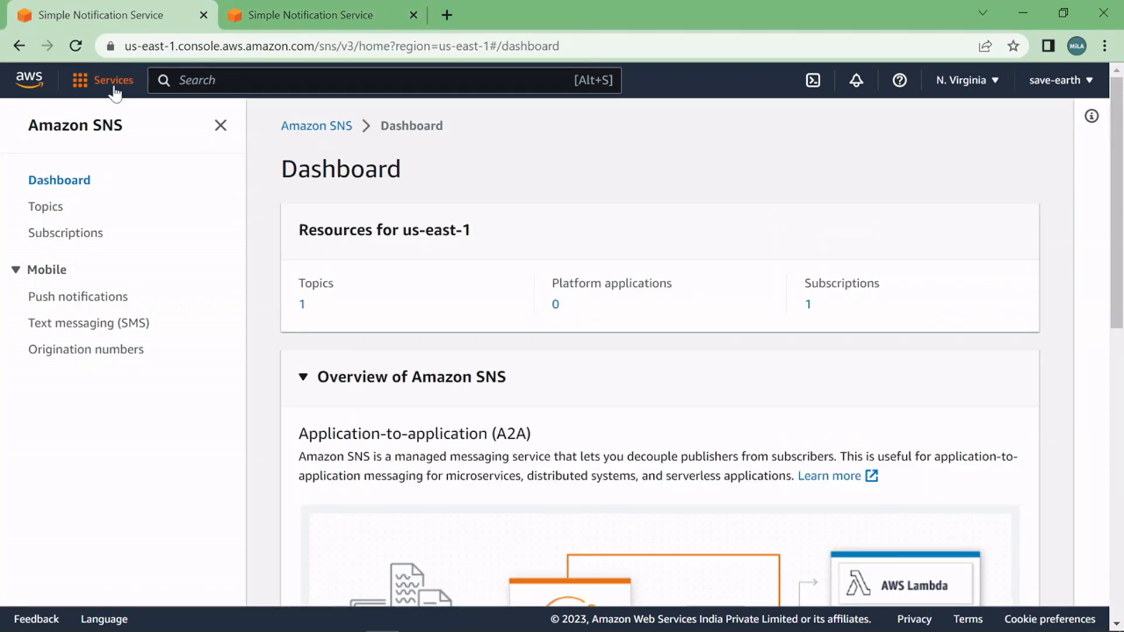
{"action": "left_click", "coordinate": [112, 79]}
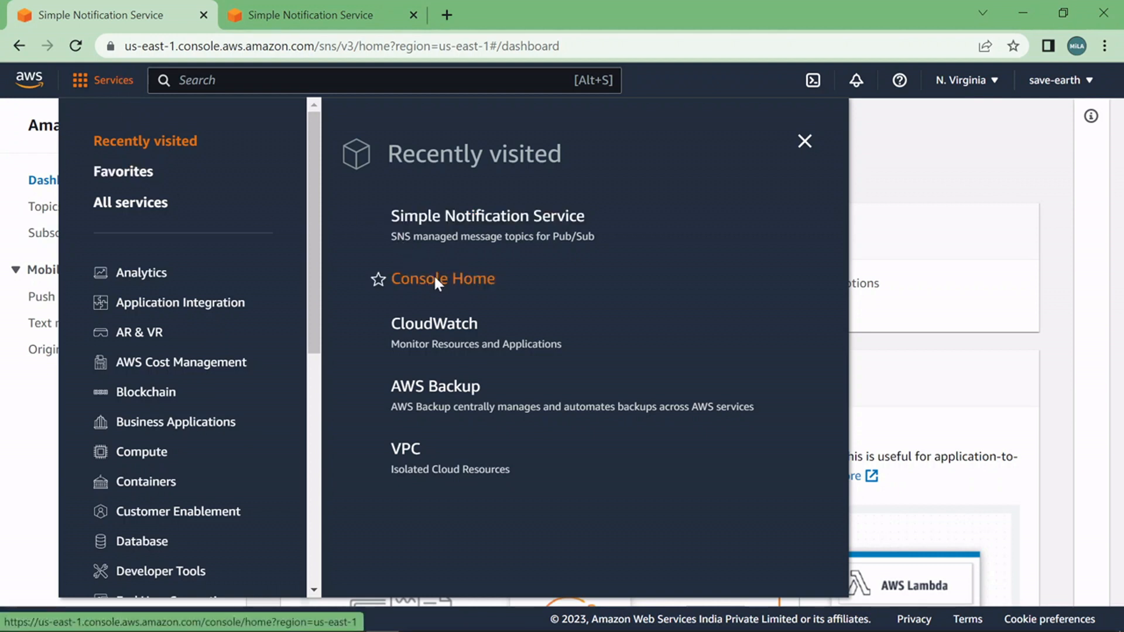
{"action": "left_click", "coordinate": [442, 279]}
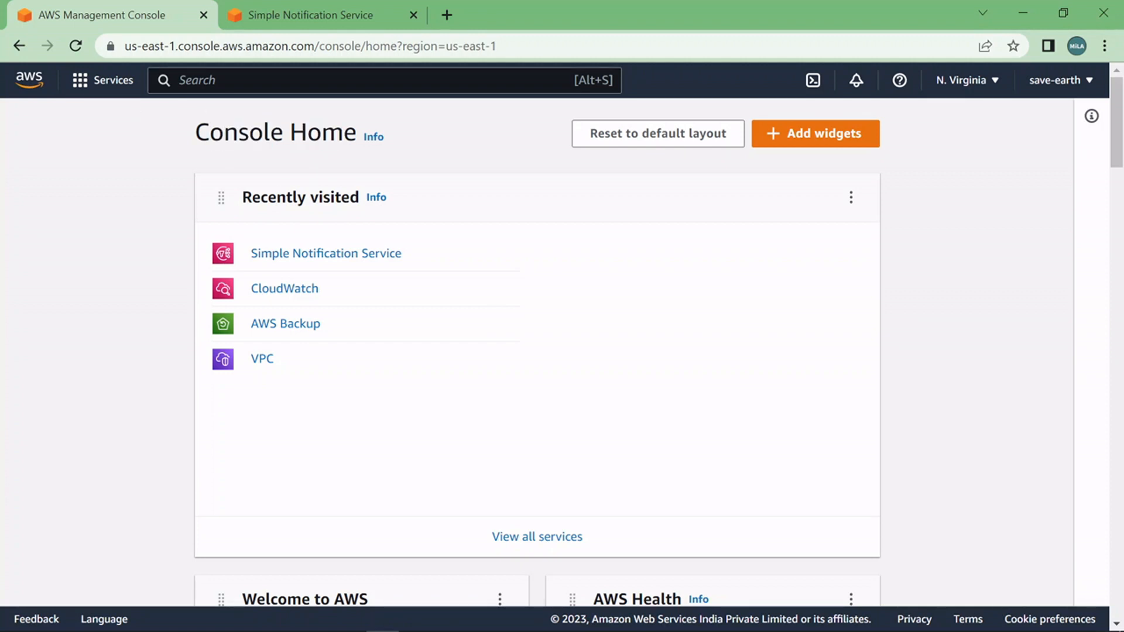
- Search for 'SNS', open Simple Notification Service and show its navigation panel
{"action": "left_click", "coordinate": [384, 80]}
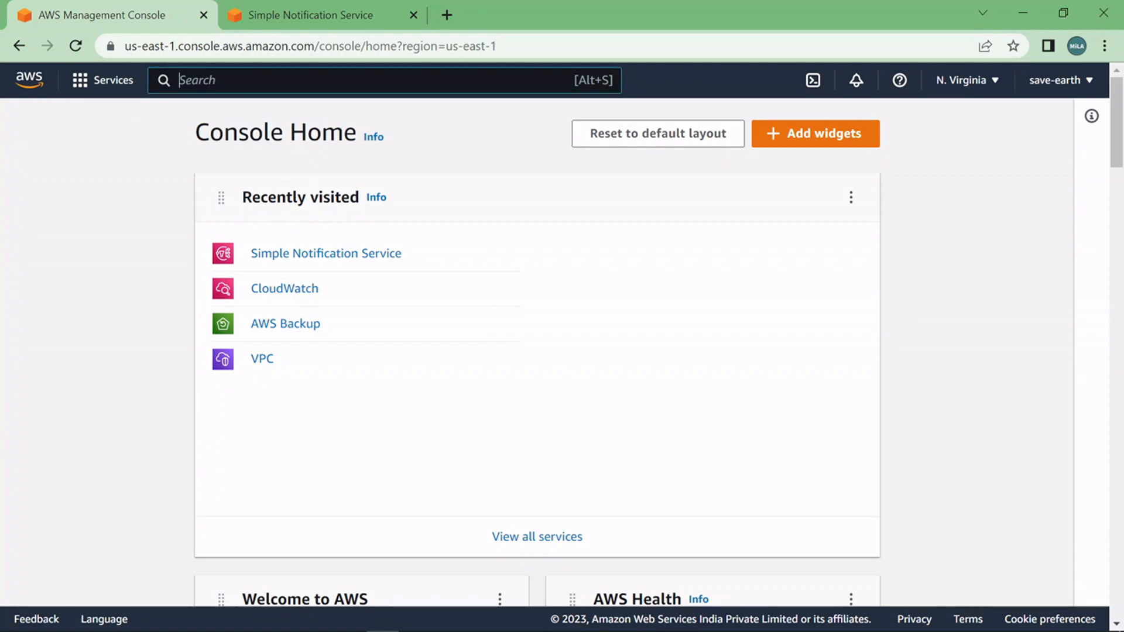
{"action": "type", "text": "SNS"}
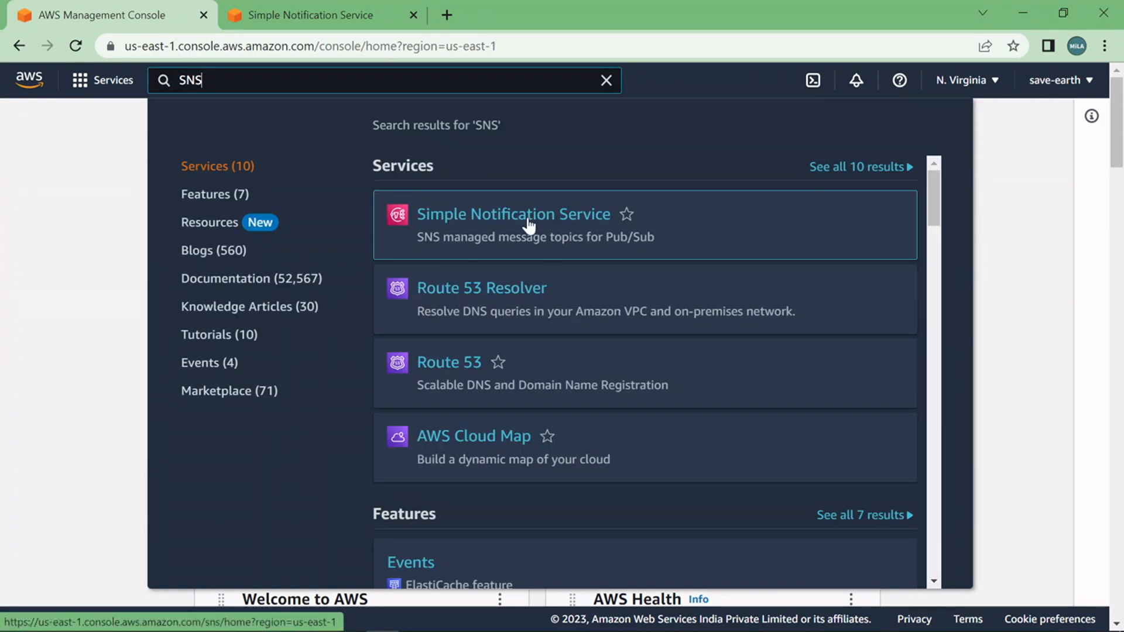
{"action": "left_click", "coordinate": [513, 213]}
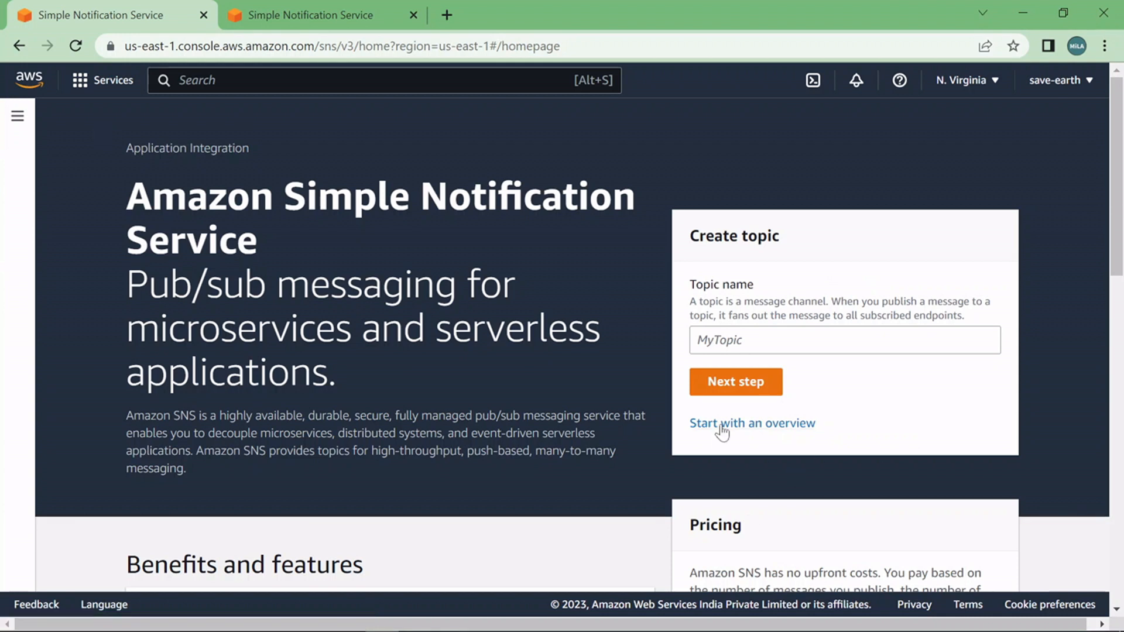
{"action": "mouse_move", "coordinate": [653, 435]}
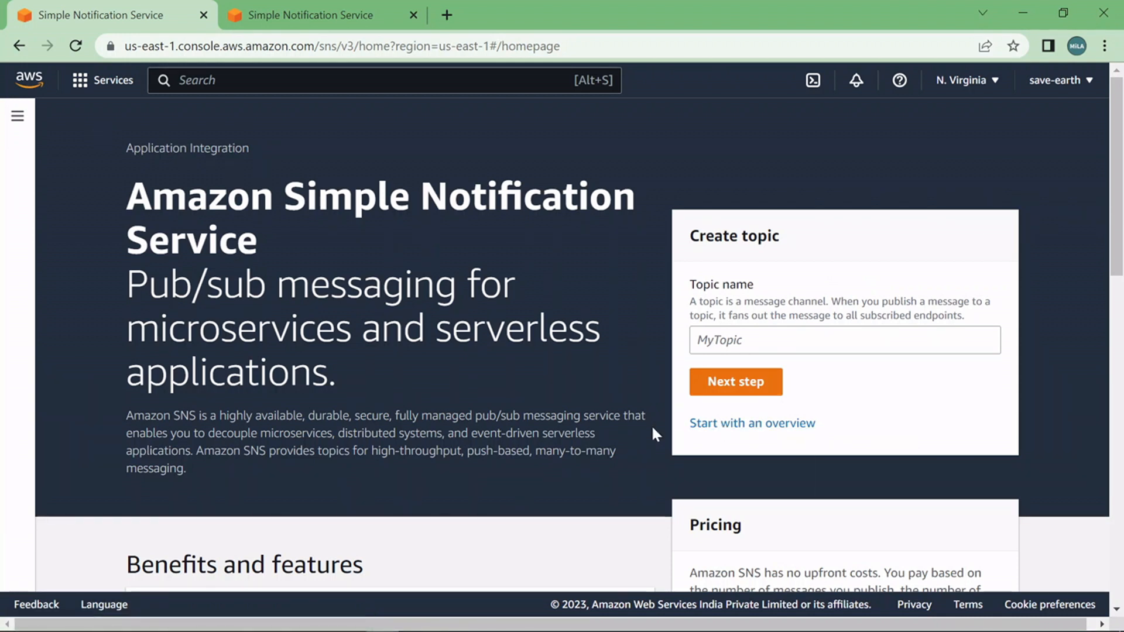
{"action": "mouse_move", "coordinate": [582, 398]}
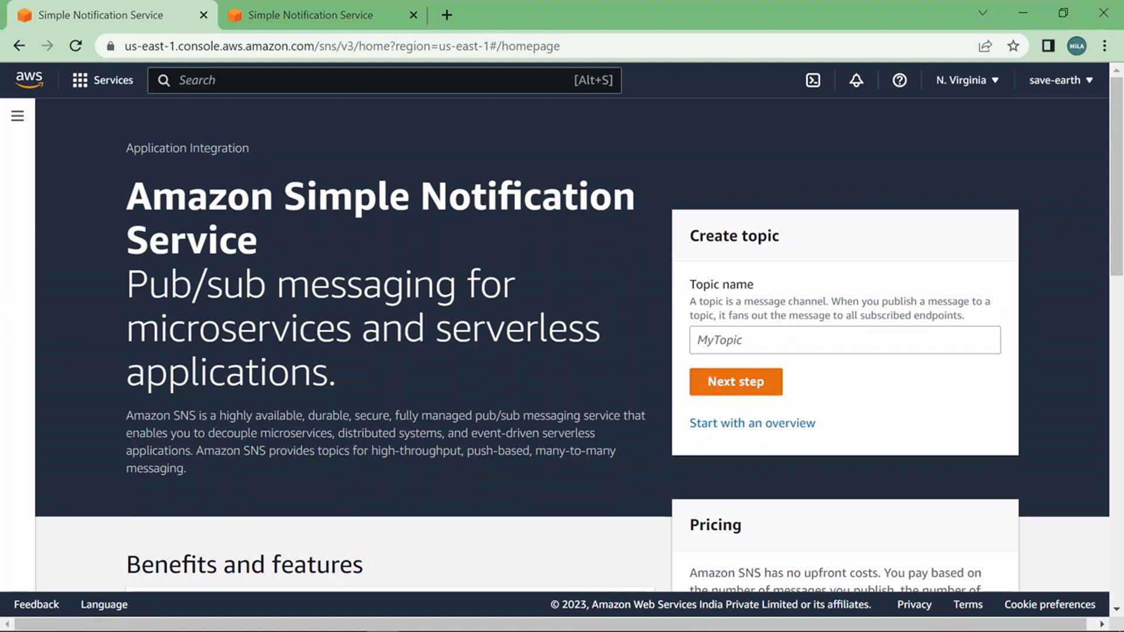
{"action": "left_click", "coordinate": [18, 116]}
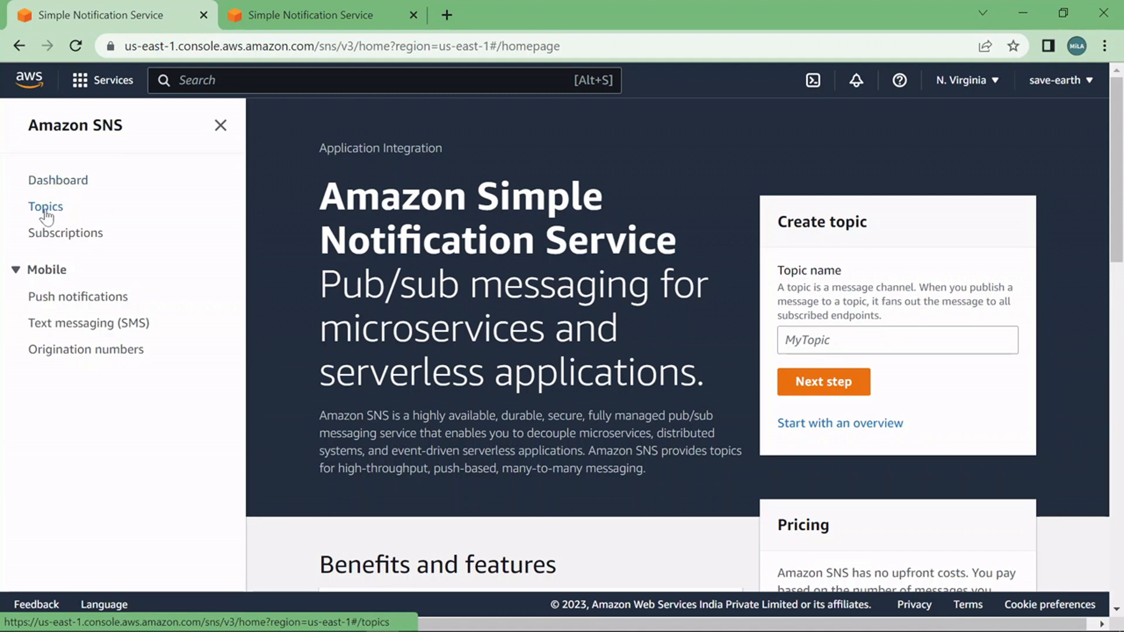
- Start a new topic from the Topics list holding BackupMonitoring
{"action": "left_click", "coordinate": [44, 206]}
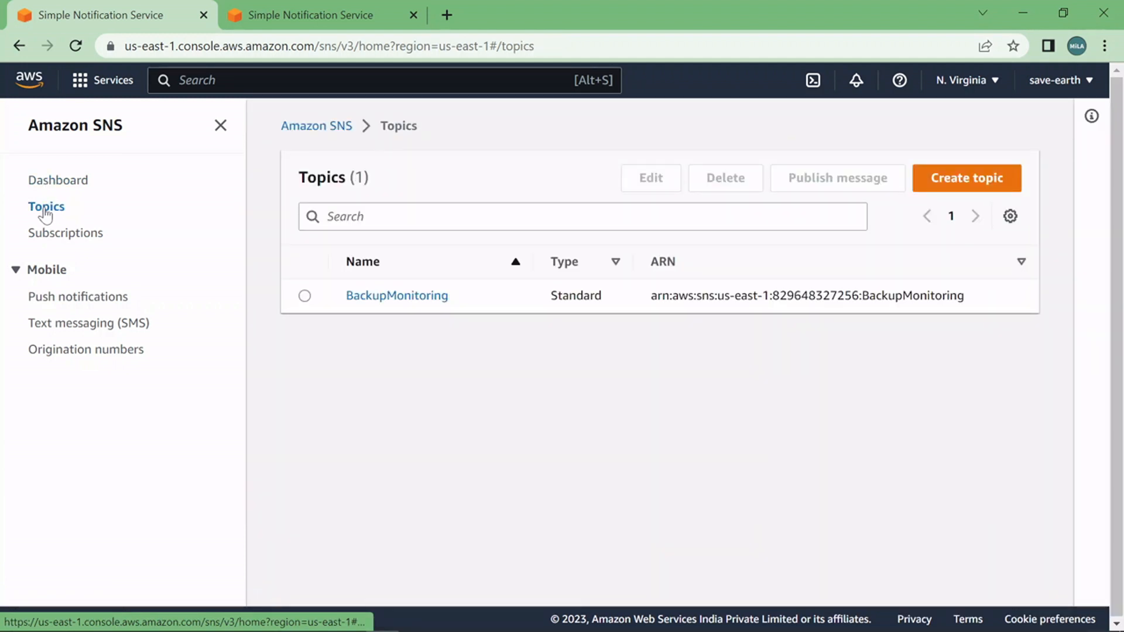
{"action": "left_click", "coordinate": [965, 178]}
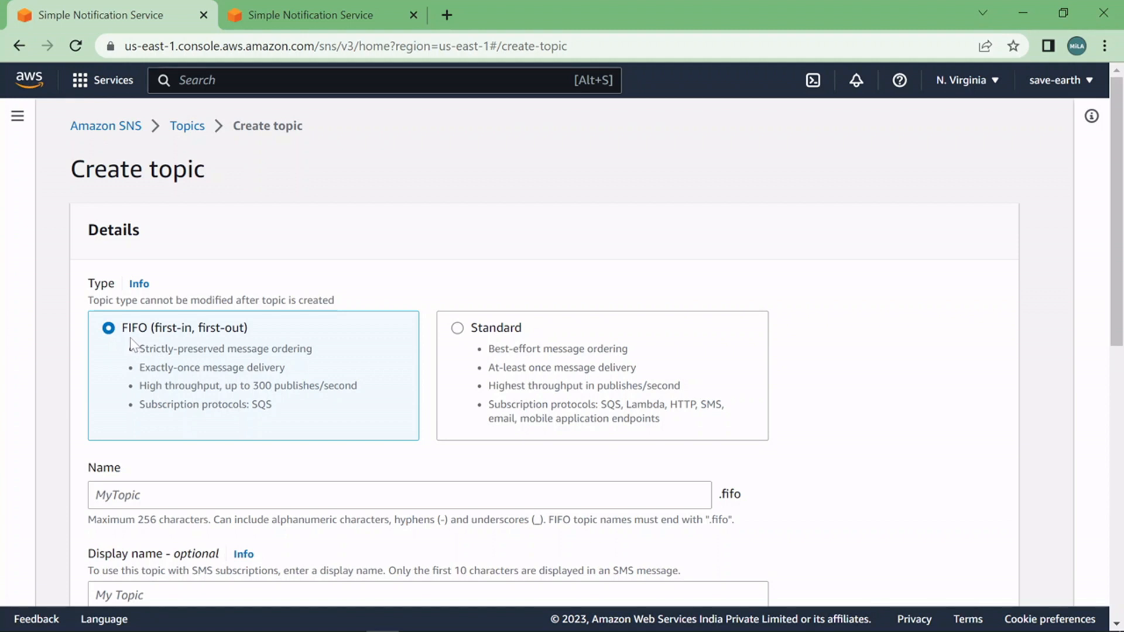
{"action": "mouse_move", "coordinate": [171, 347]}
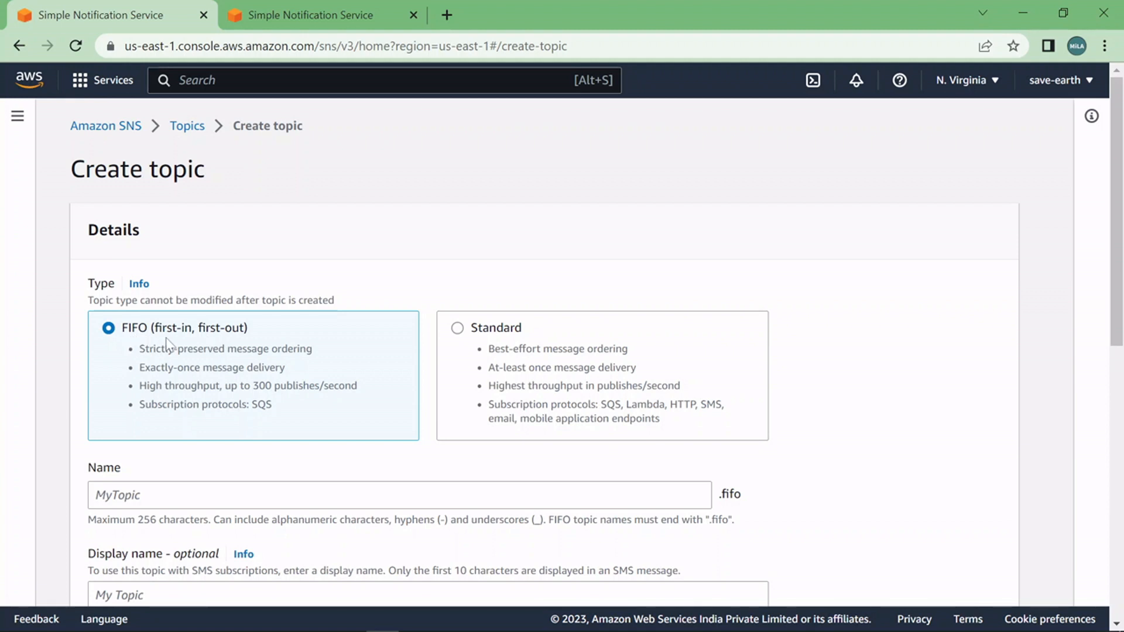
{"action": "mouse_move", "coordinate": [510, 337]}
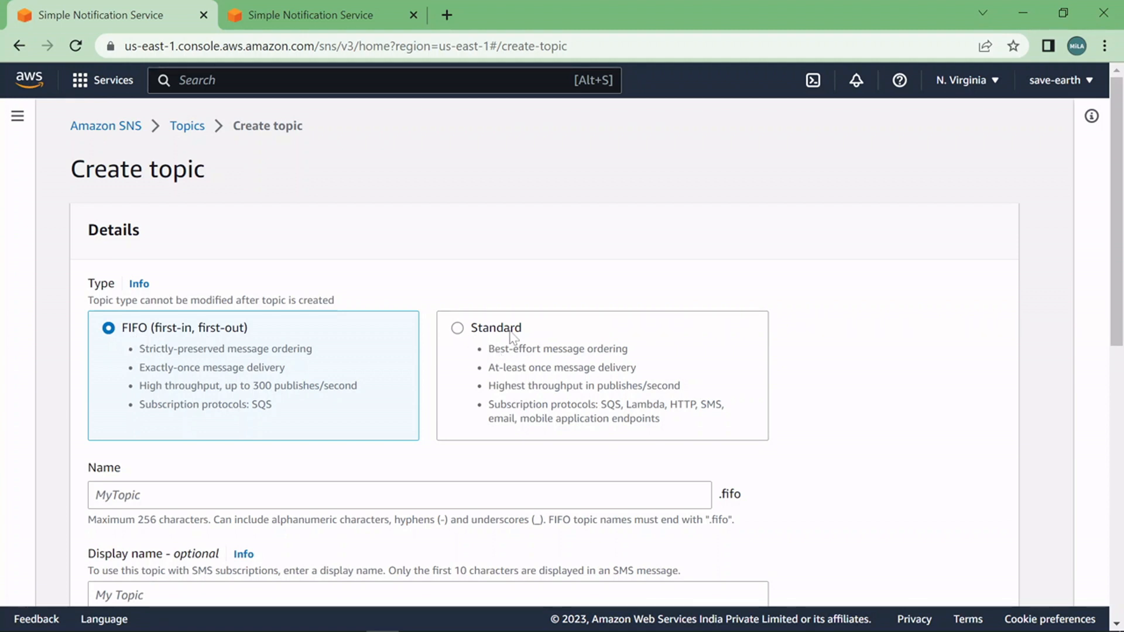
{"action": "mouse_move", "coordinate": [148, 344]}
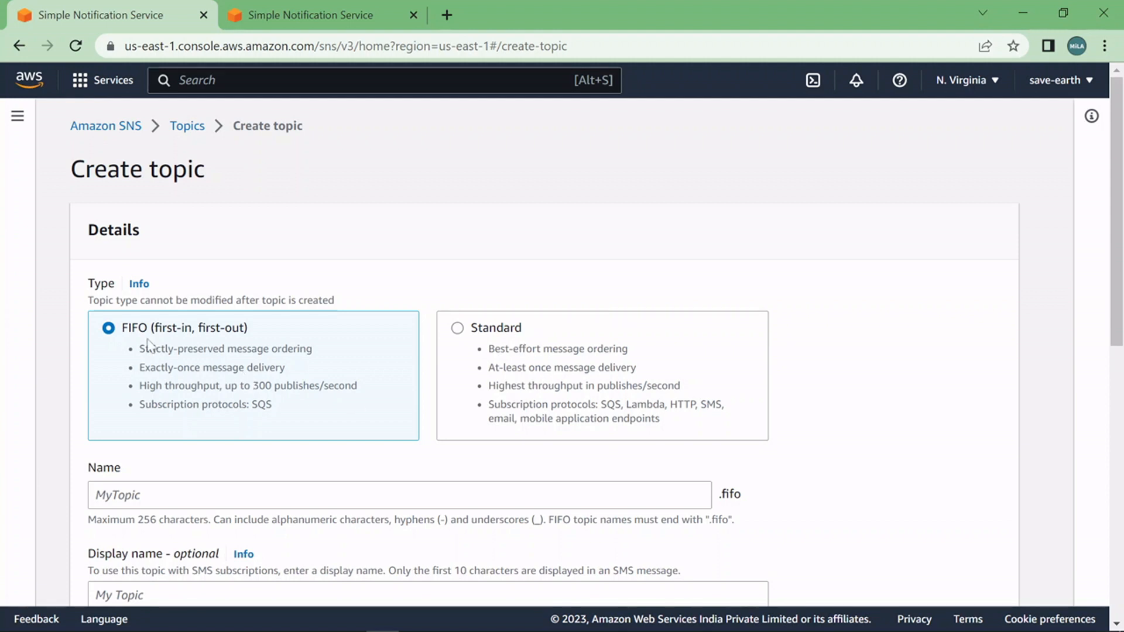
{"action": "mouse_move", "coordinate": [471, 344]}
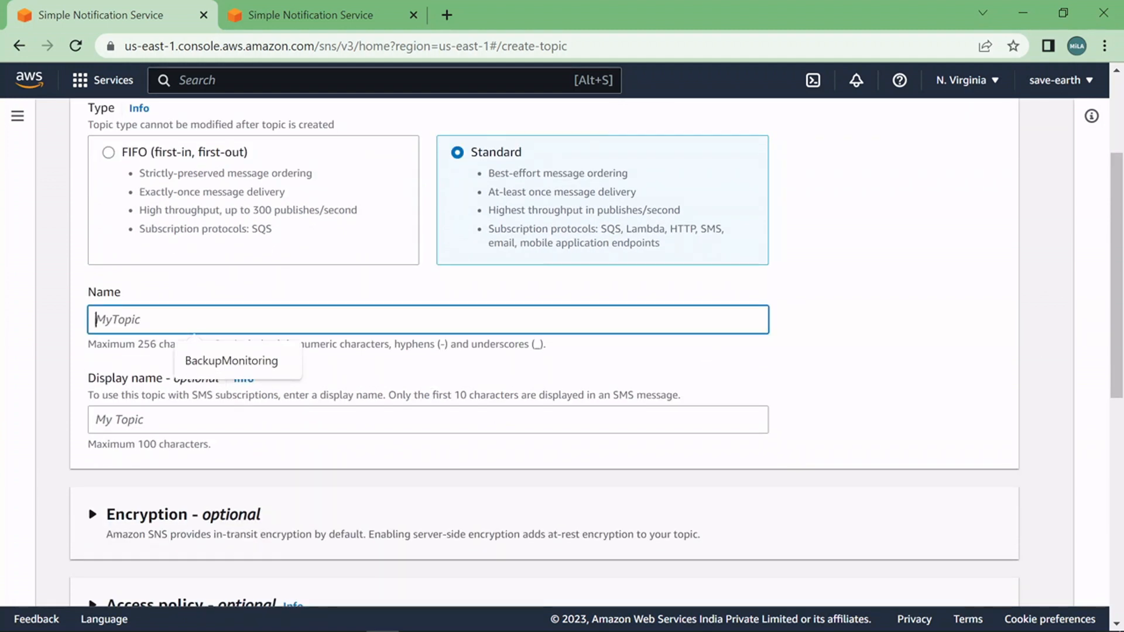
- Create the topic with name 'Test-Topic' and display name 'Test-Topic'
{"action": "type", "text": "Test-"}
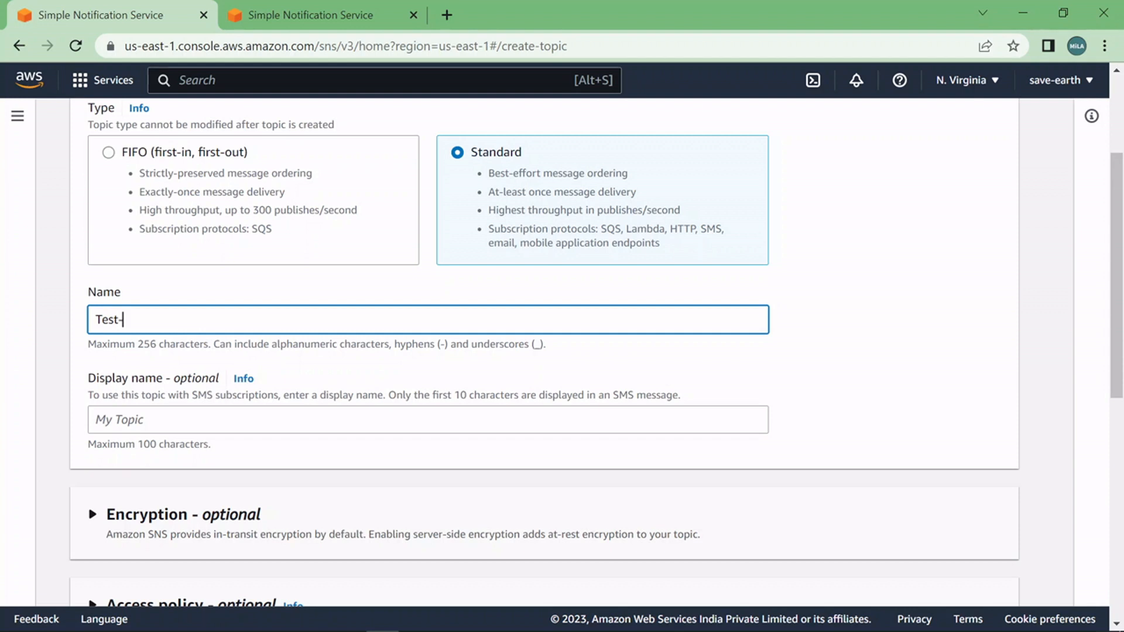
{"action": "type", "text": "Topic"}
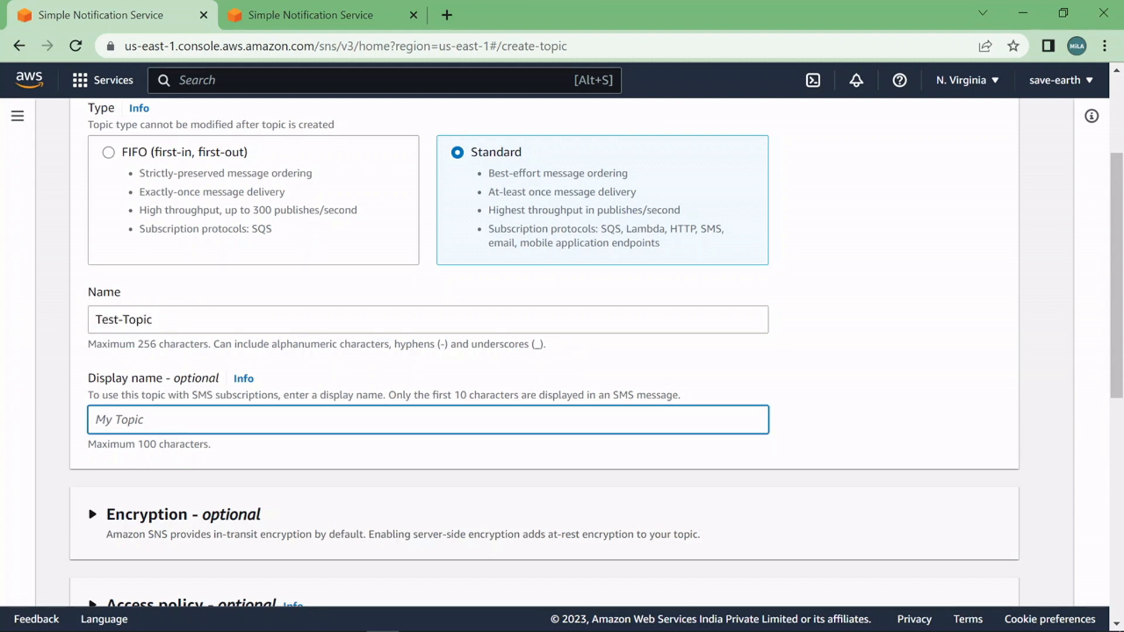
{"action": "type", "text": "Test-Topic"}
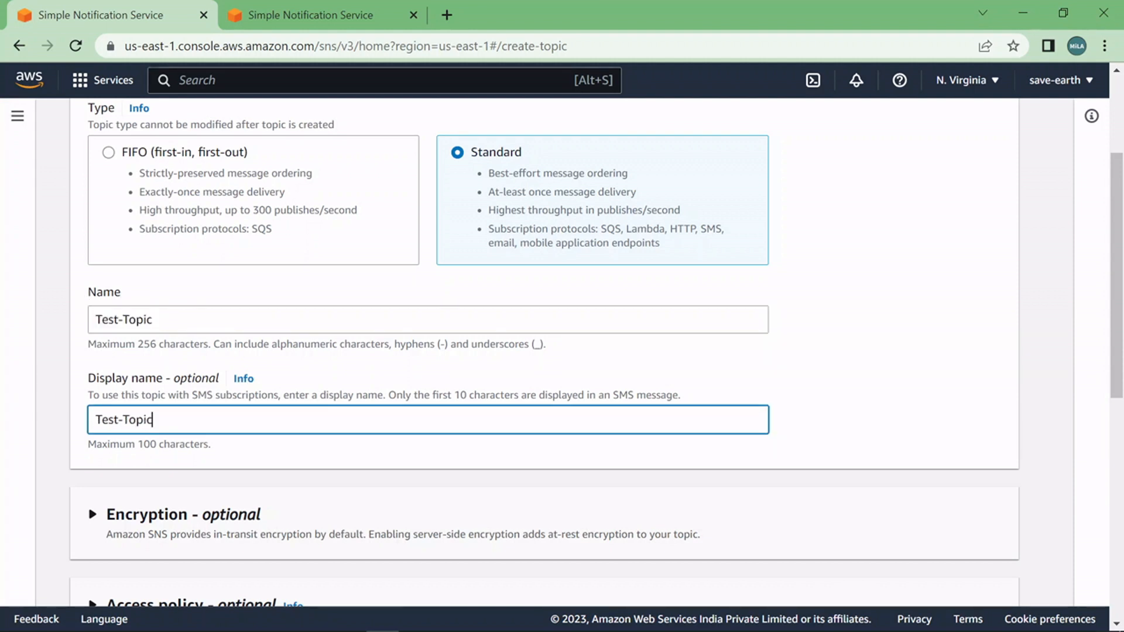
{"action": "scroll", "scroll_direction": "down", "scroll_amount": 3}
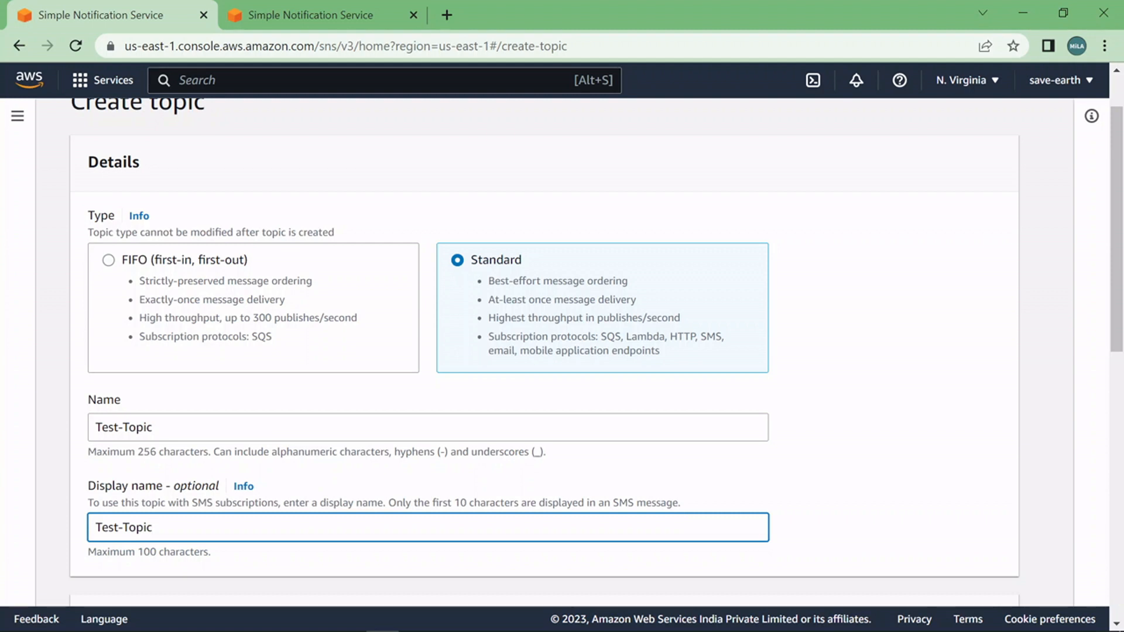
{"action": "scroll", "scroll_direction": "down", "scroll_amount": 3}
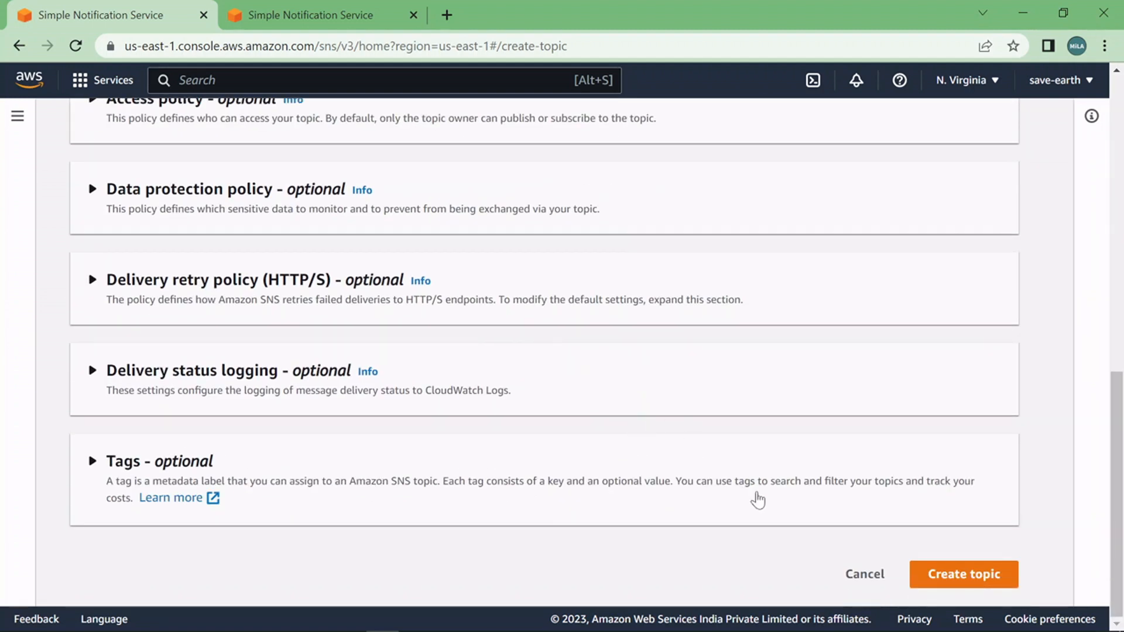
{"action": "left_click", "coordinate": [964, 573]}
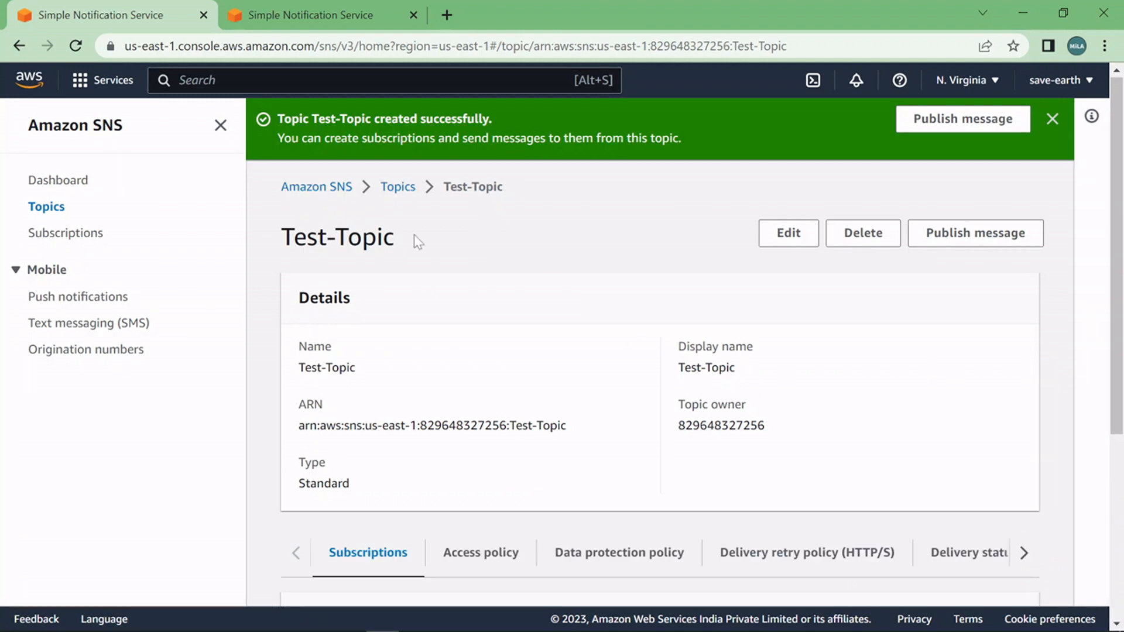
{"action": "mouse_move", "coordinate": [566, 417]}
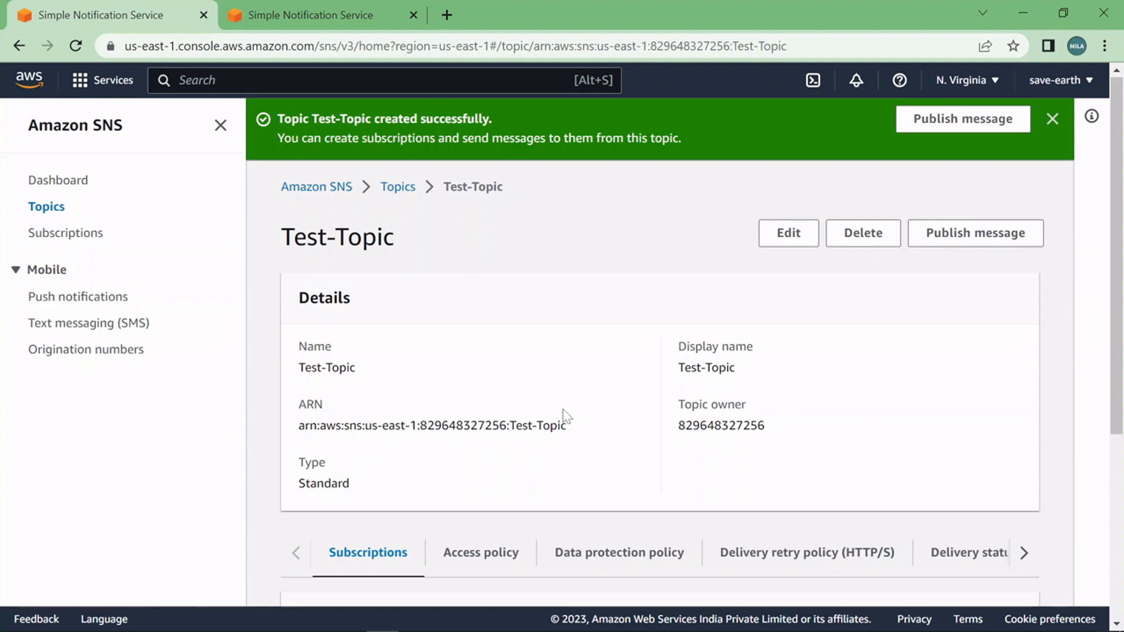
{"action": "scroll", "scroll_direction": "down", "scroll_amount": 3}
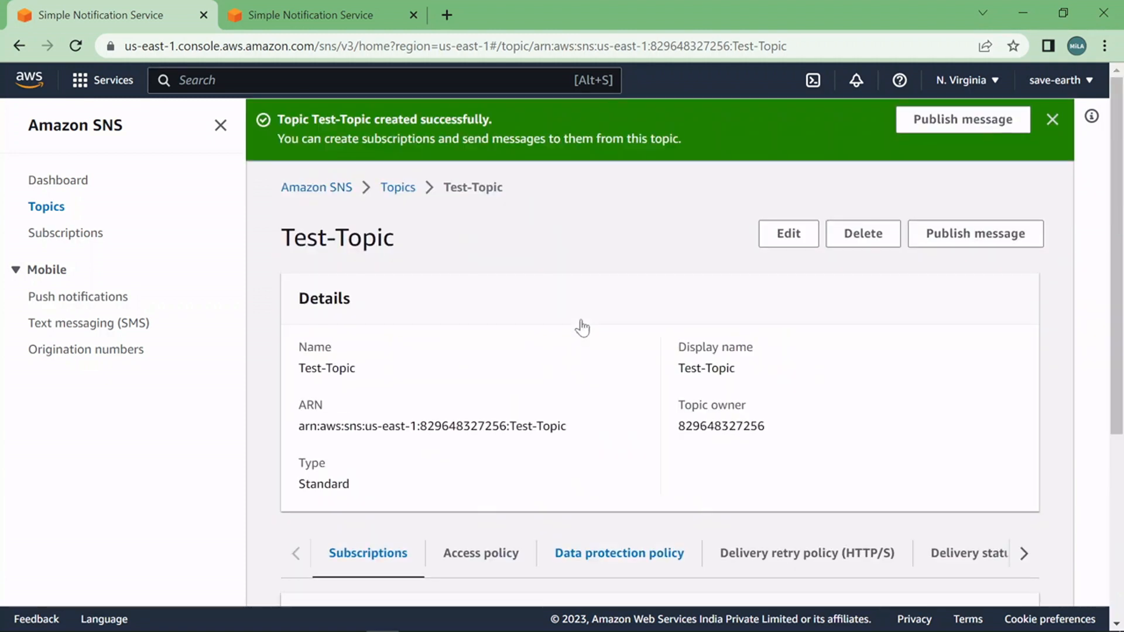
{"action": "scroll", "scroll_direction": "down", "scroll_amount": 3}
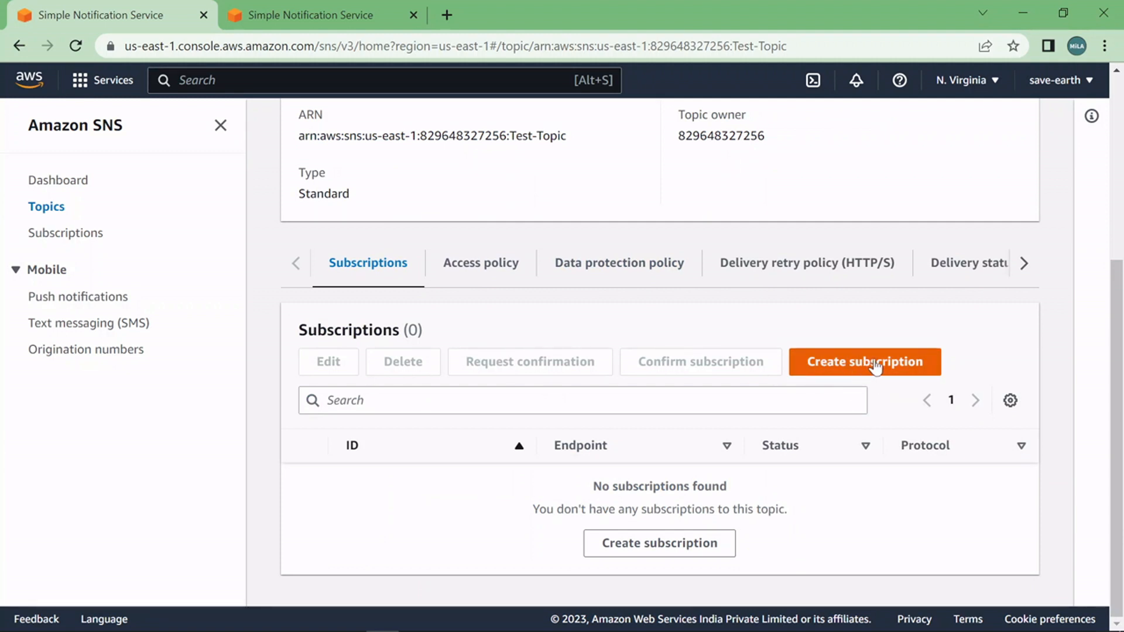
- Start a subscription to Test-Topic and choose the Email protocol
{"action": "left_click", "coordinate": [864, 361]}
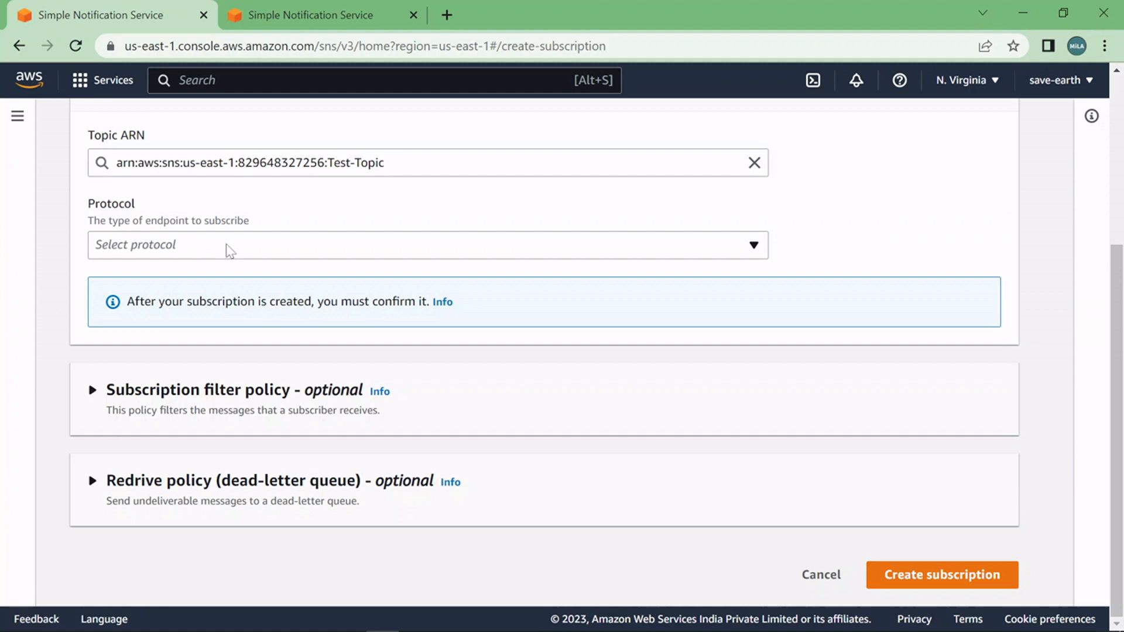
{"action": "left_click", "coordinate": [428, 244]}
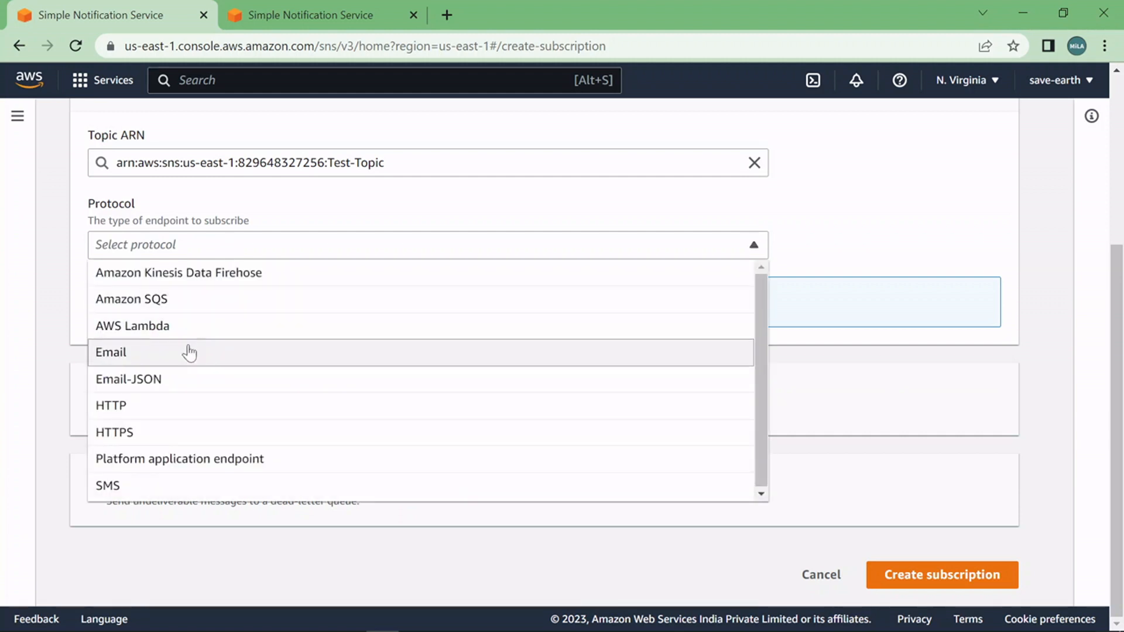
{"action": "mouse_move", "coordinate": [193, 352]}
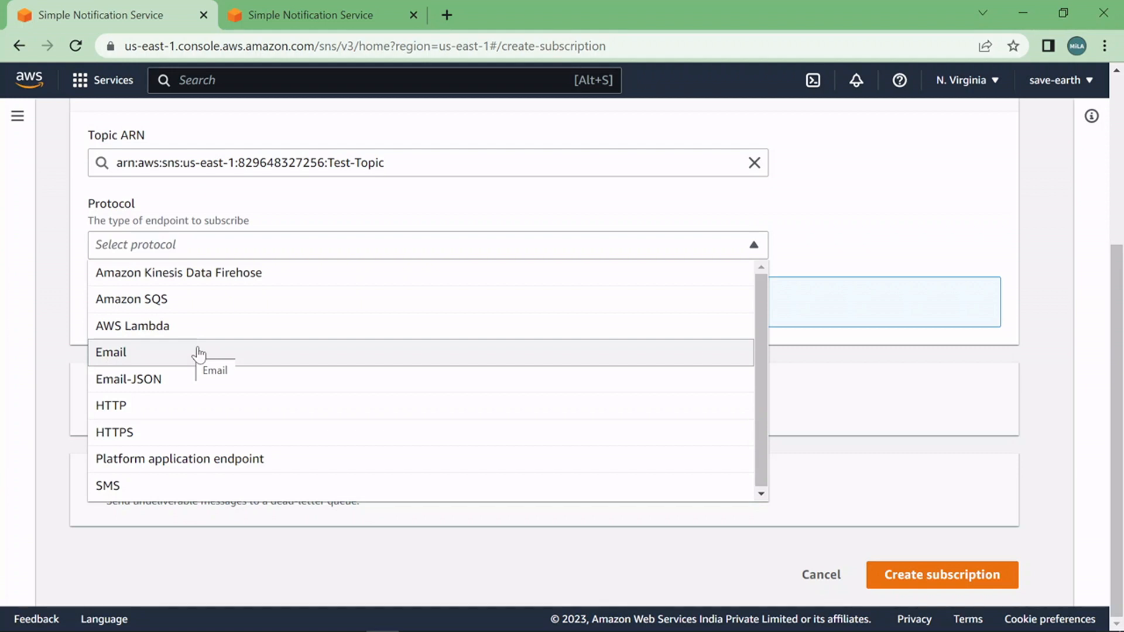
{"action": "mouse_move", "coordinate": [175, 487]}
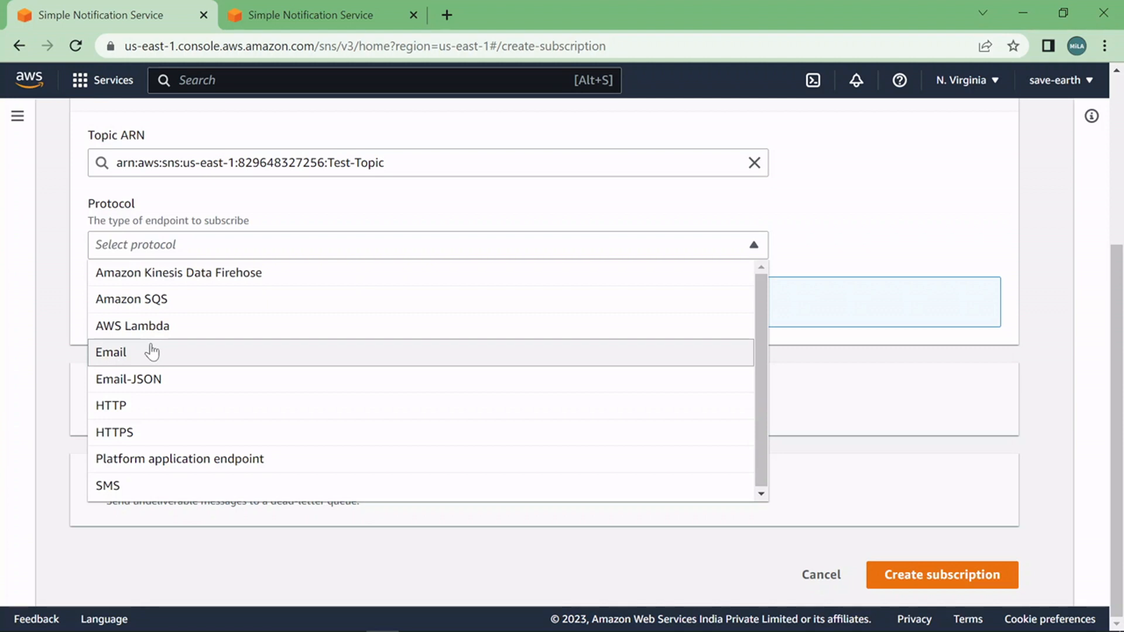
{"action": "left_click", "coordinate": [110, 352]}
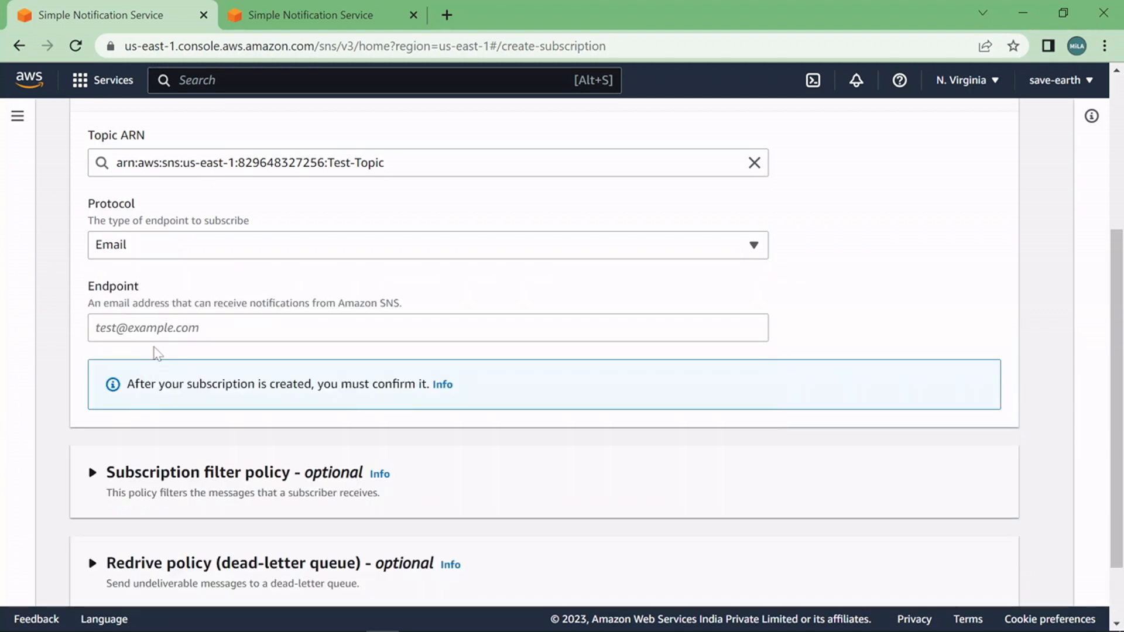
{"action": "left_click", "coordinate": [428, 328]}
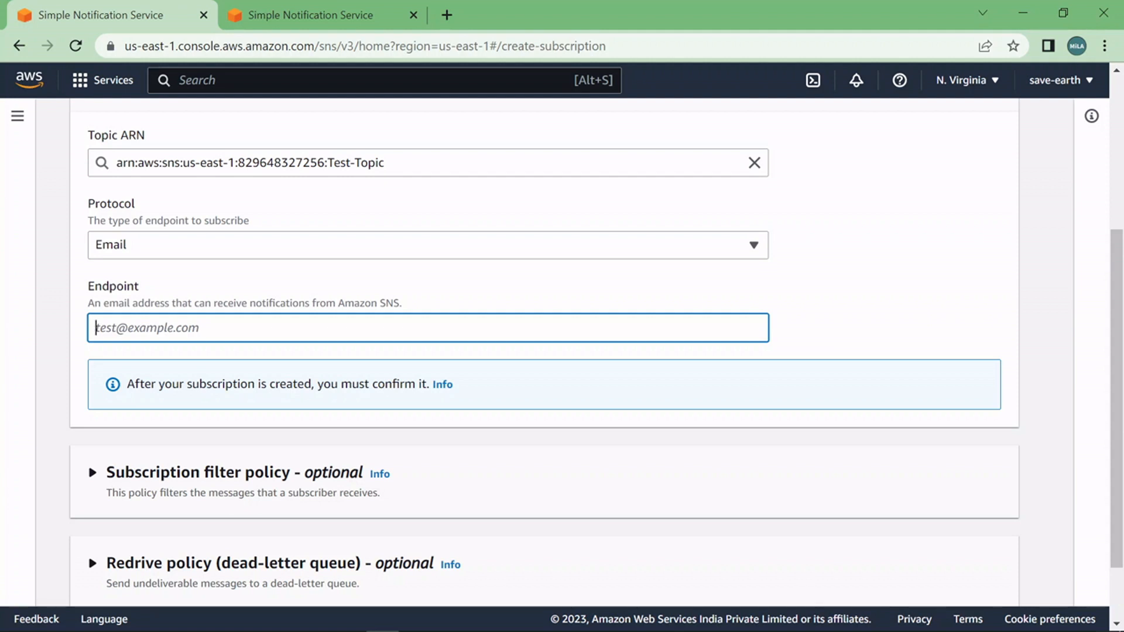
- Enter the Gmail endpoint address and submit the new email subscription
{"action": "type", "text": "mila.educati"}
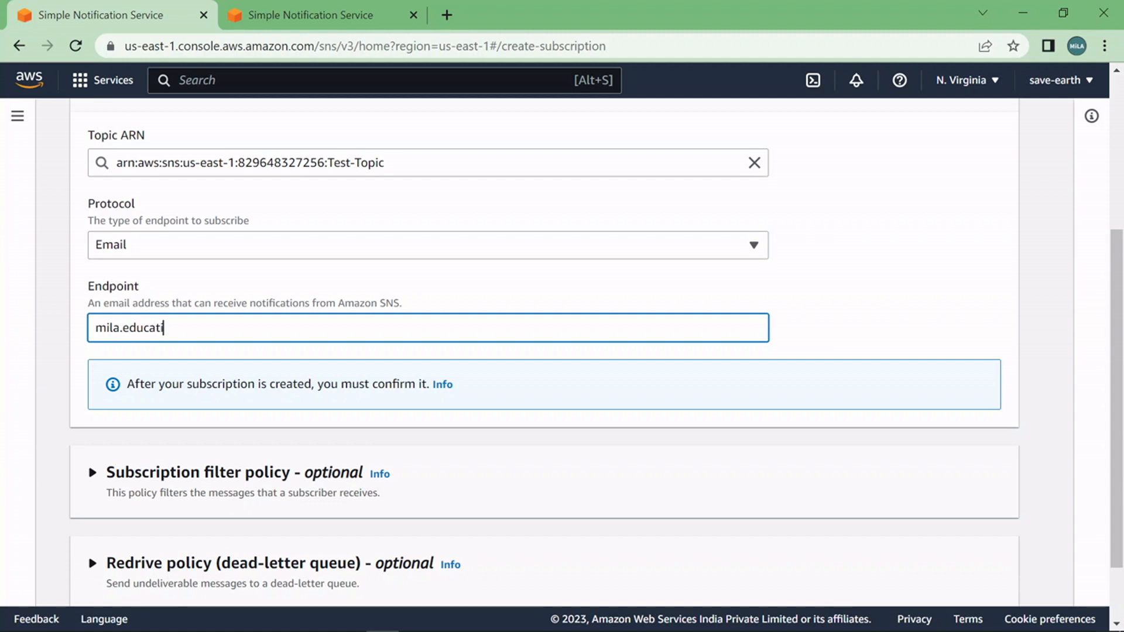
{"action": "type", "text": "ons\\"}
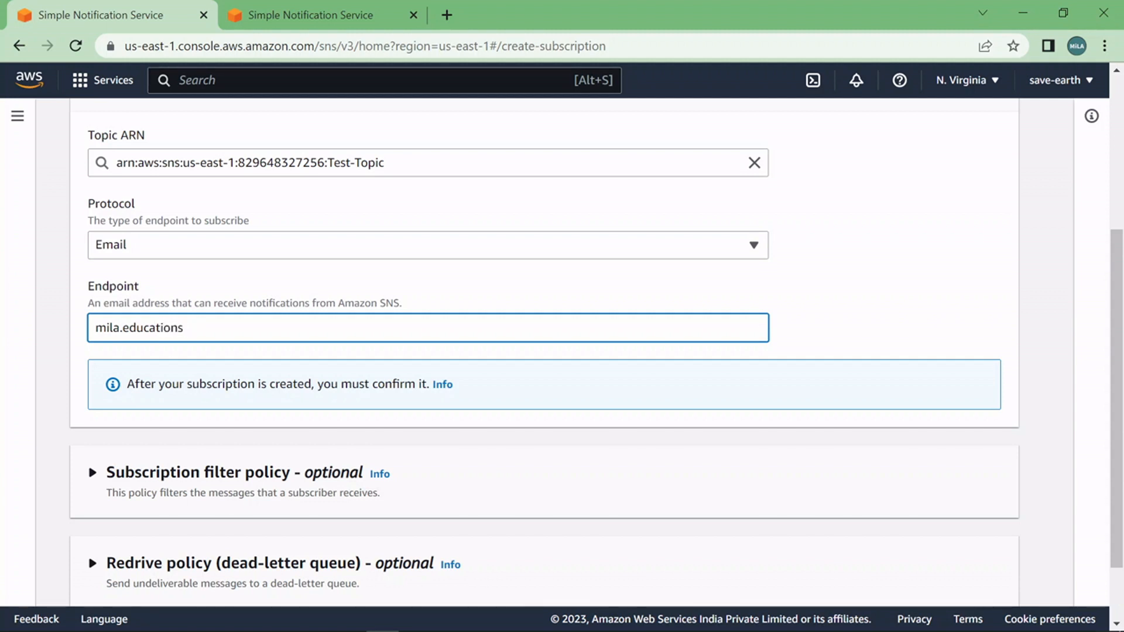
{"action": "type", "text": "@gmail."}
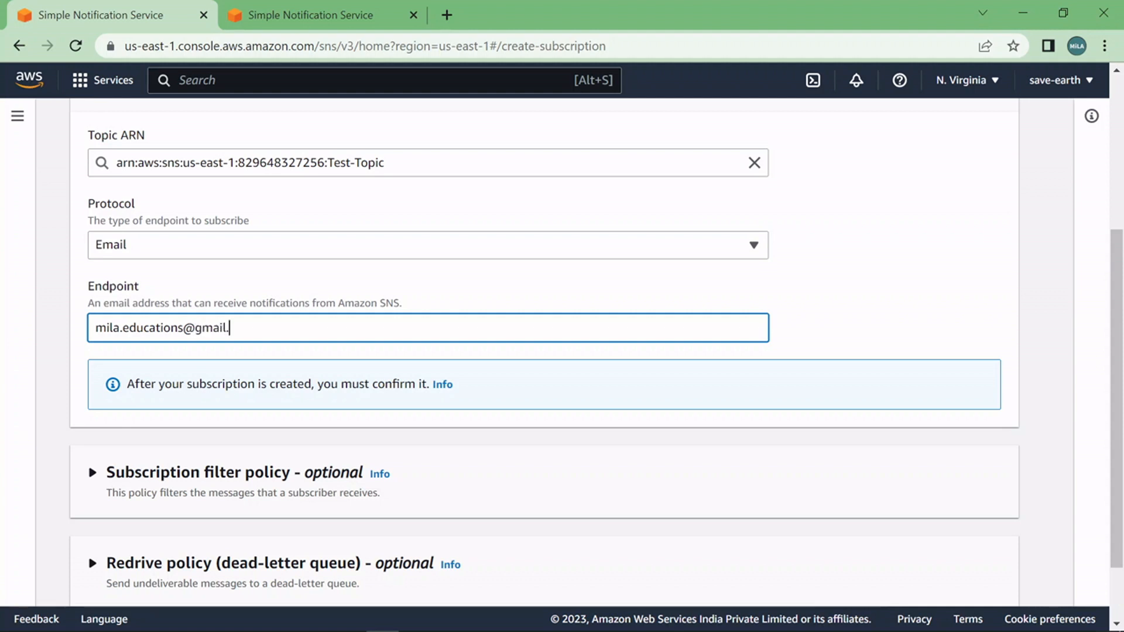
{"action": "type", "text": "com"}
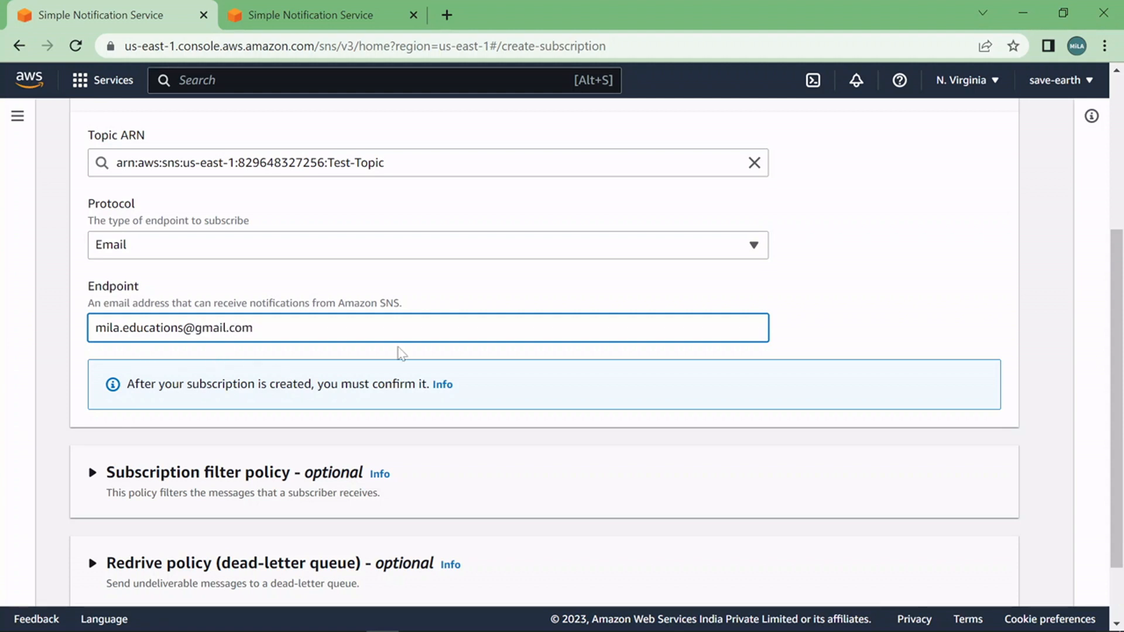
{"action": "scroll", "scroll_direction": "down", "scroll_amount": 3}
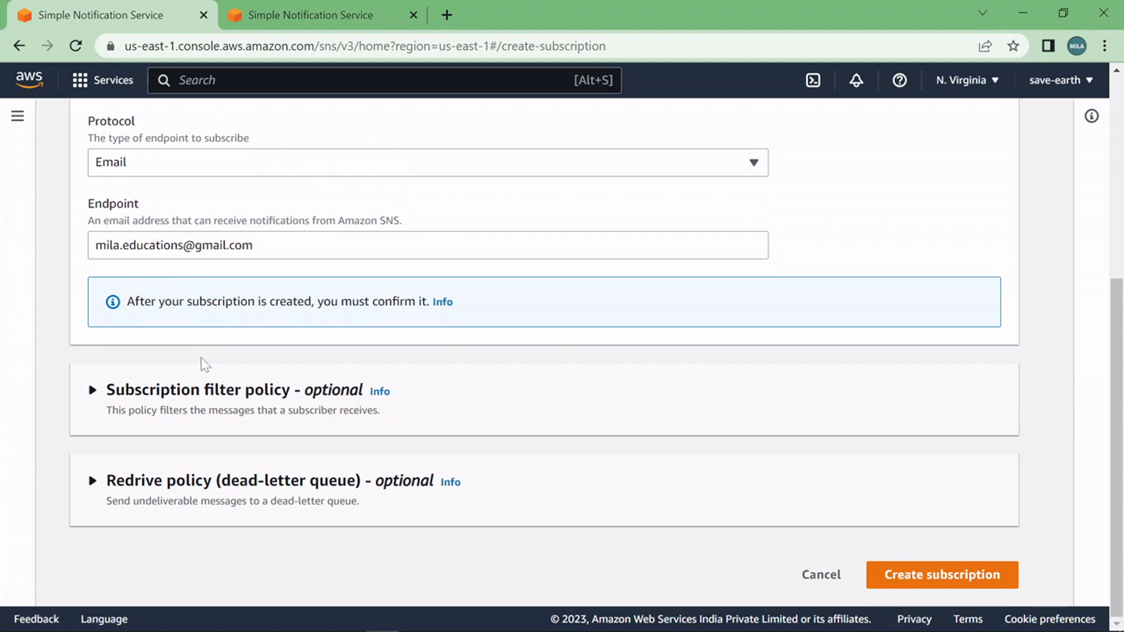
{"action": "mouse_move", "coordinate": [941, 573]}
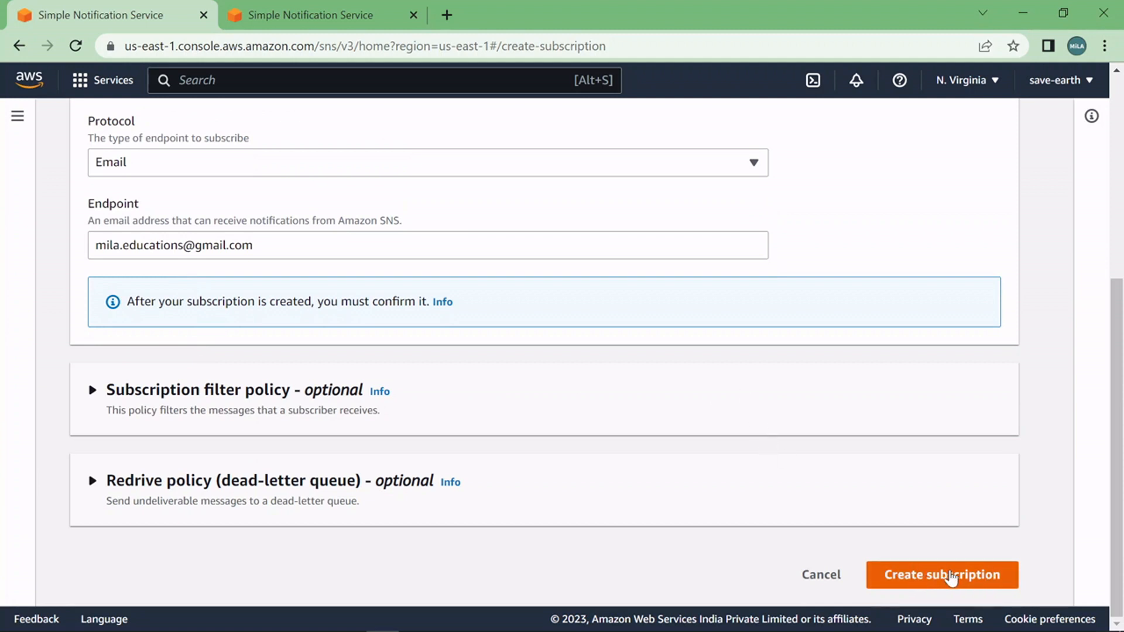
{"action": "left_click", "coordinate": [941, 574]}
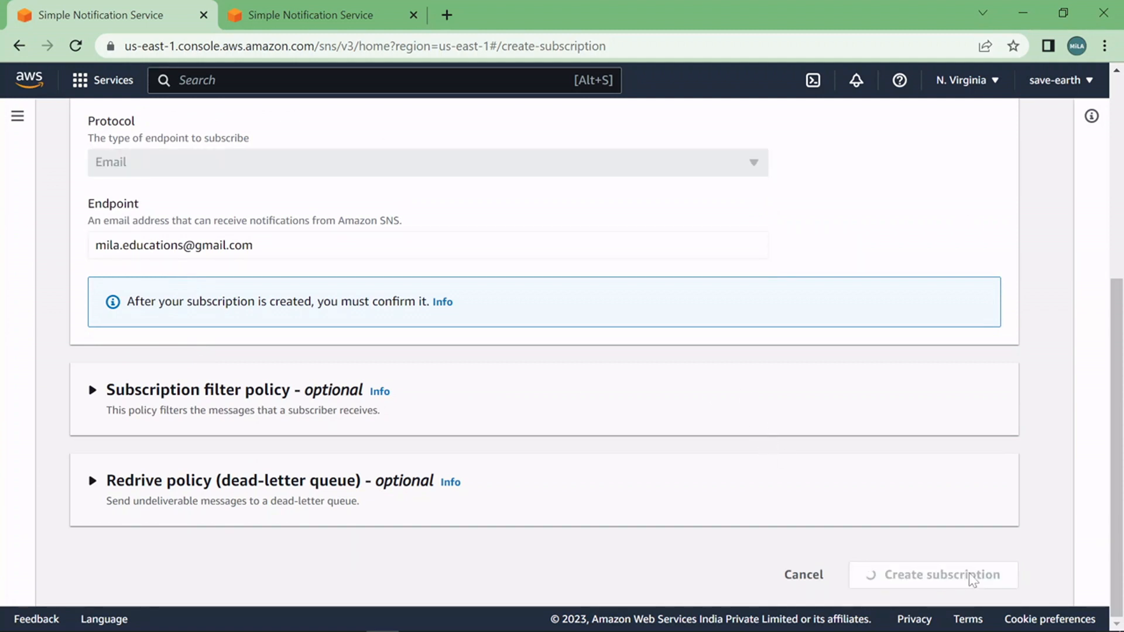
- Review the subscription showing Pending confirmation and open Gmail in a new tab
{"action": "left_click", "coordinate": [945, 573]}
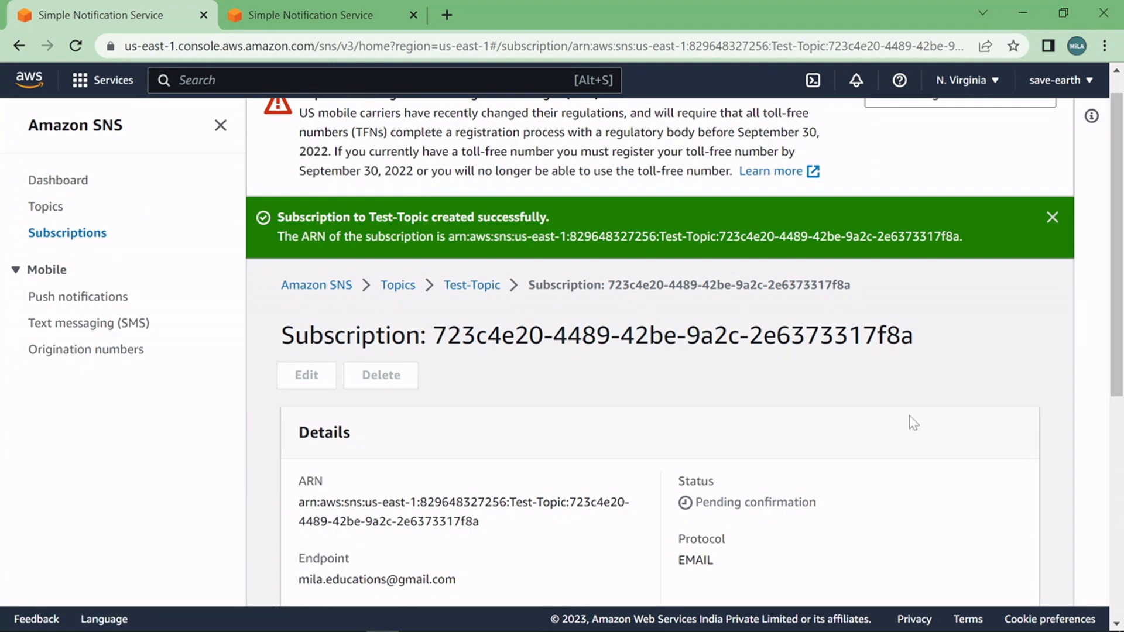
{"action": "left_click", "coordinate": [1051, 217]}
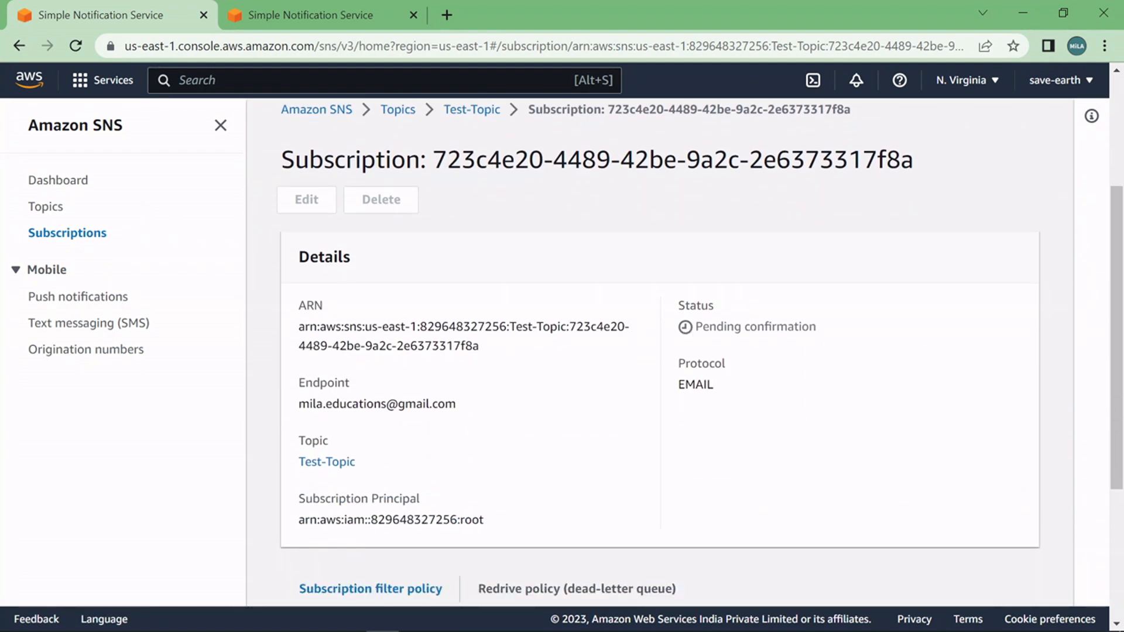
{"action": "mouse_move", "coordinate": [646, 391]}
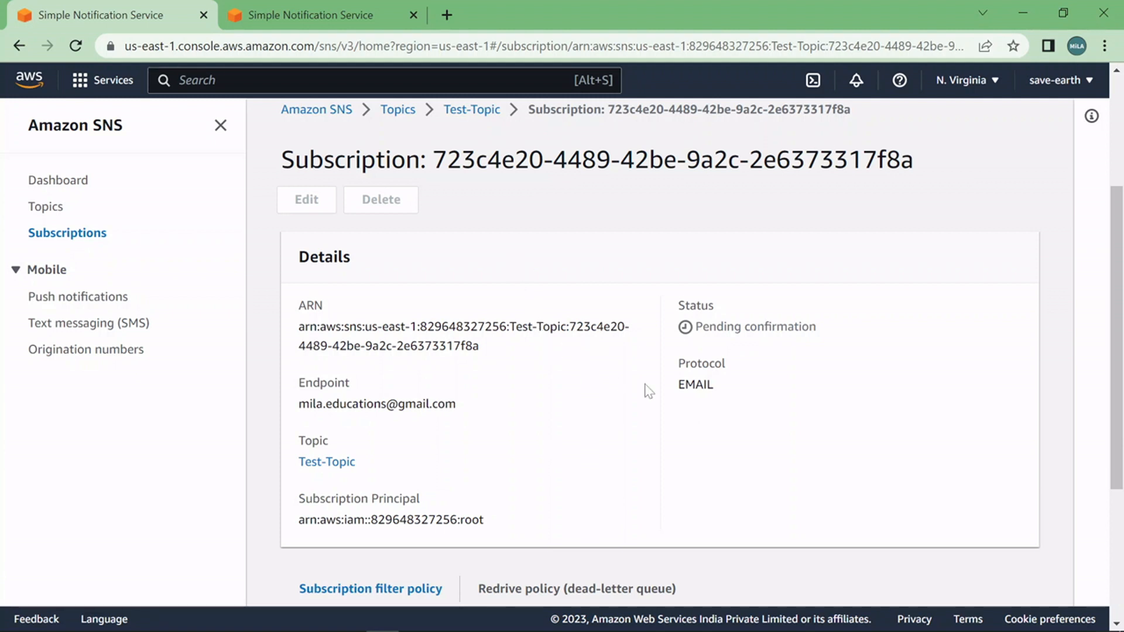
{"action": "double_click", "coordinate": [351, 404]}
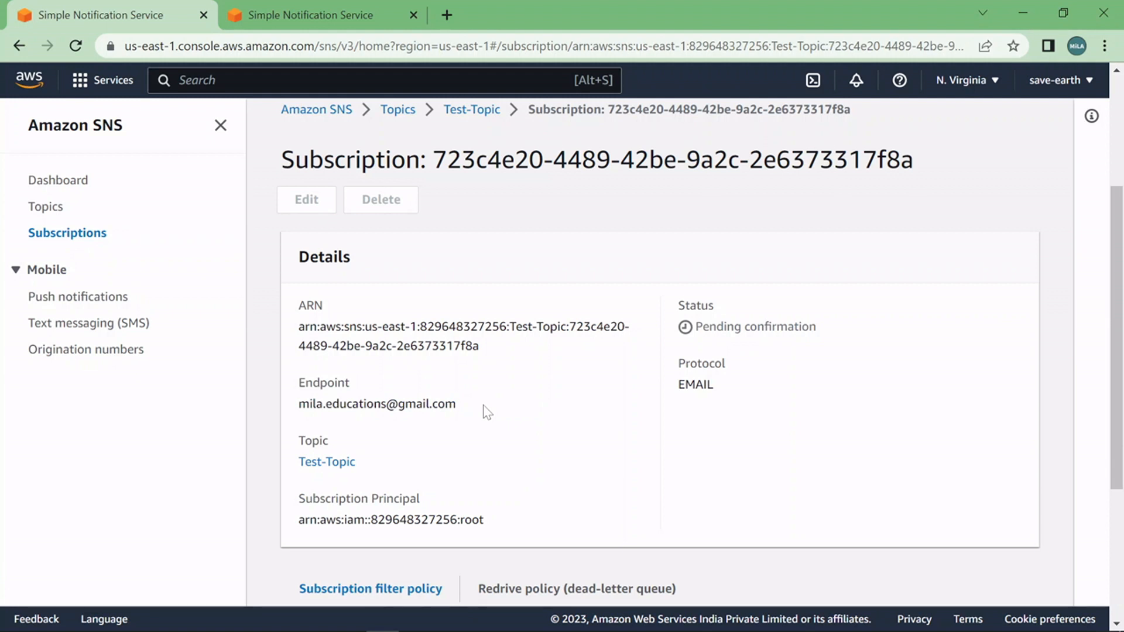
{"action": "mouse_move", "coordinate": [764, 350]}
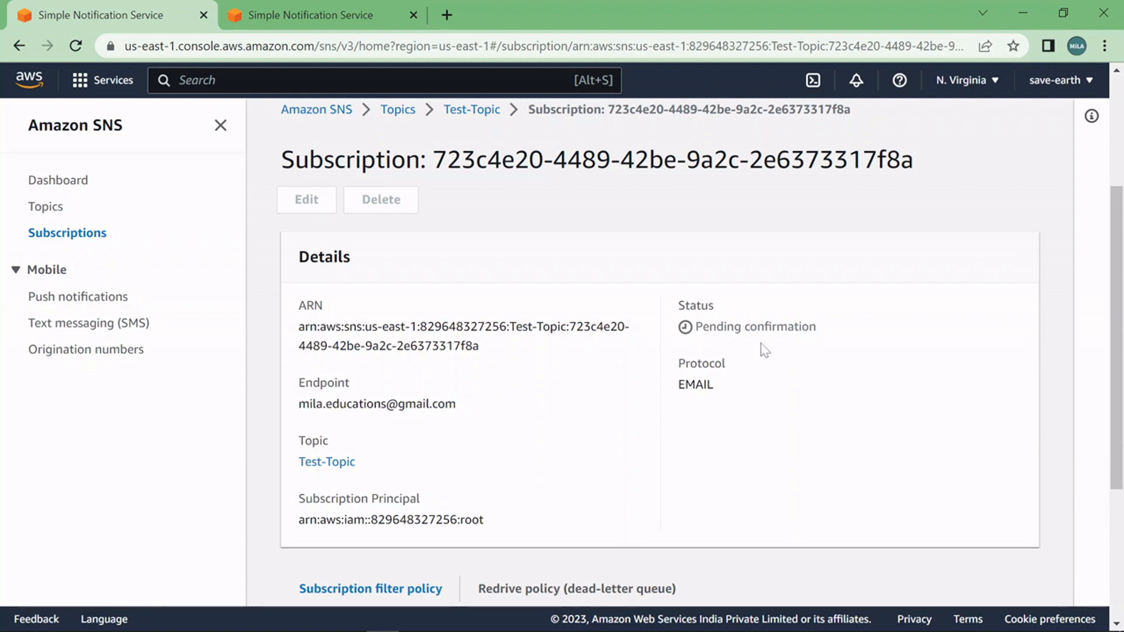
{"action": "mouse_move", "coordinate": [752, 369]}
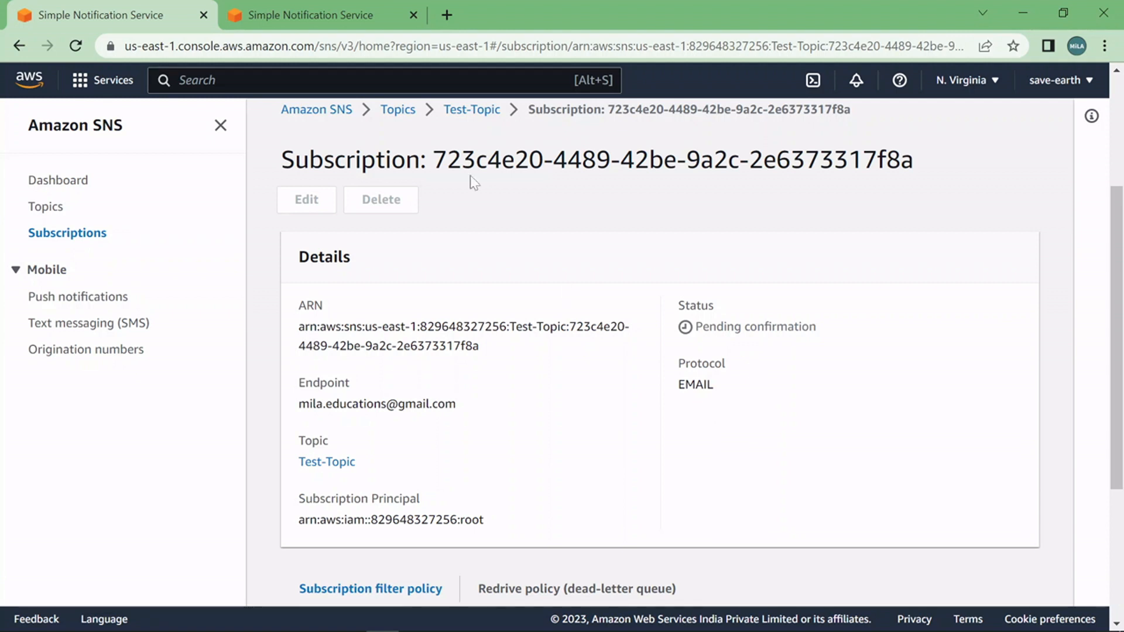
{"action": "left_click", "coordinate": [655, 15]}
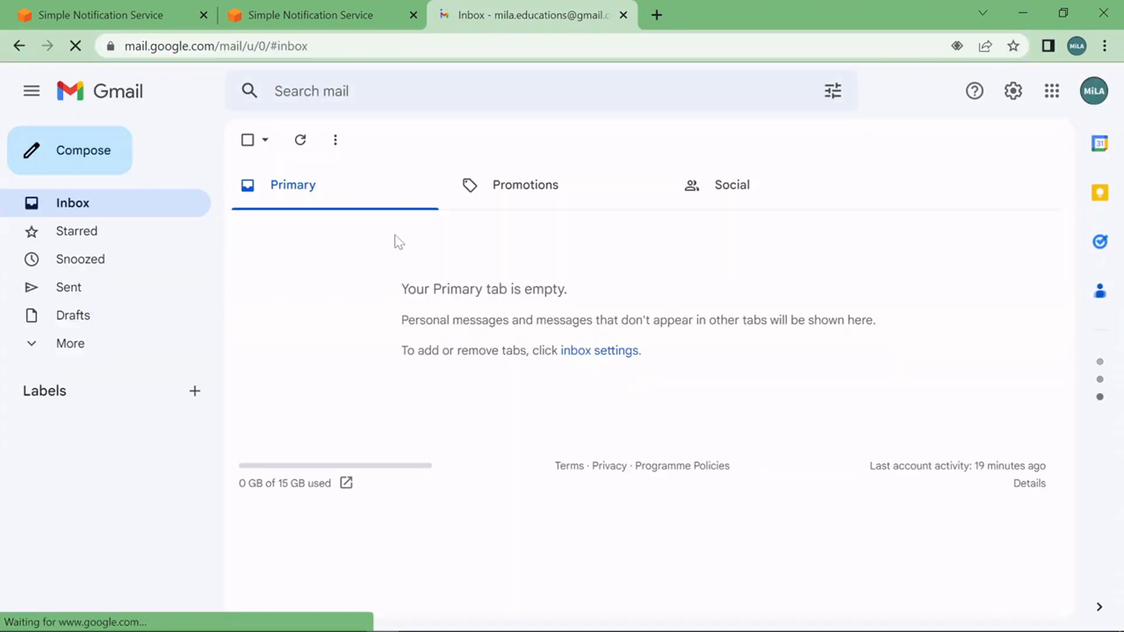
- Move the AWS Notification email out of Spam and follow its Confirm subscription link
{"action": "left_click", "coordinate": [69, 343]}
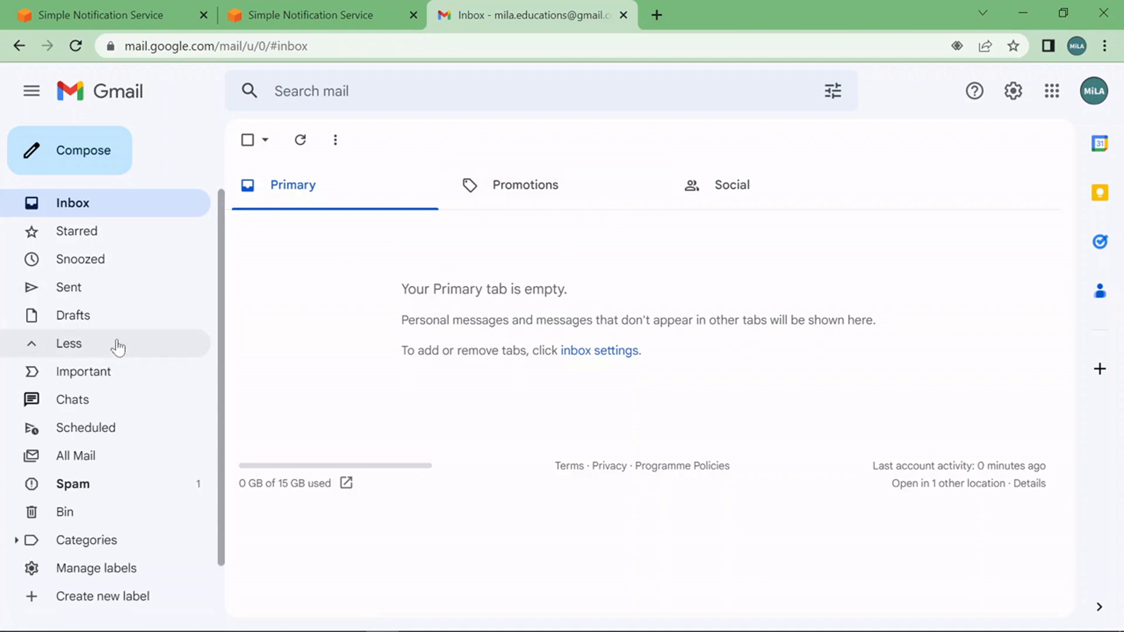
{"action": "left_click", "coordinate": [73, 484]}
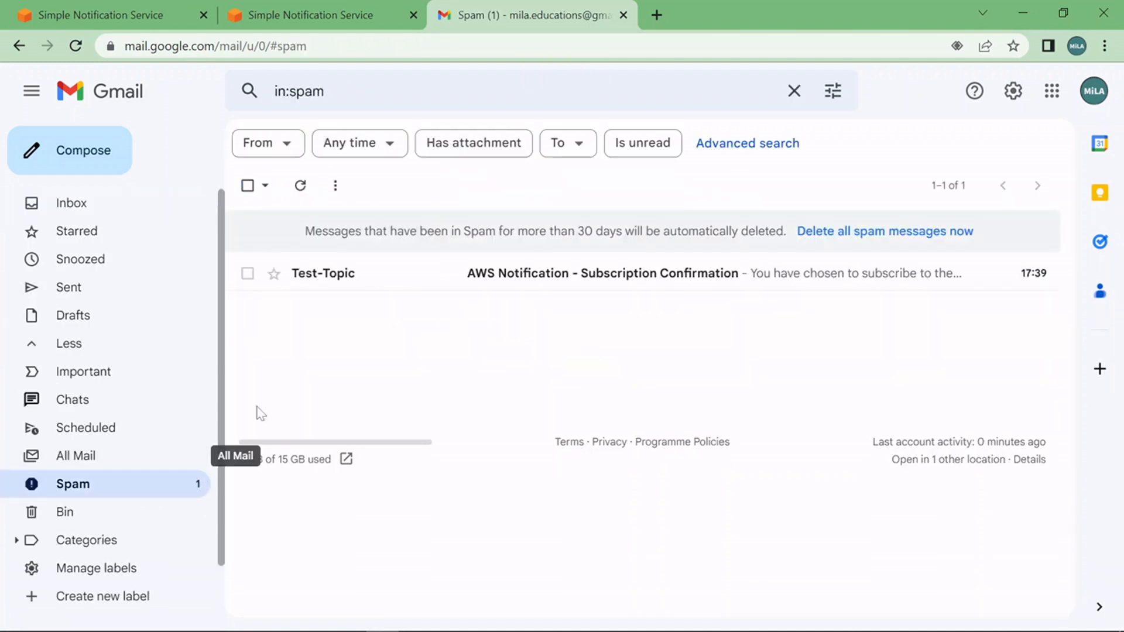
{"action": "left_click", "coordinate": [600, 272]}
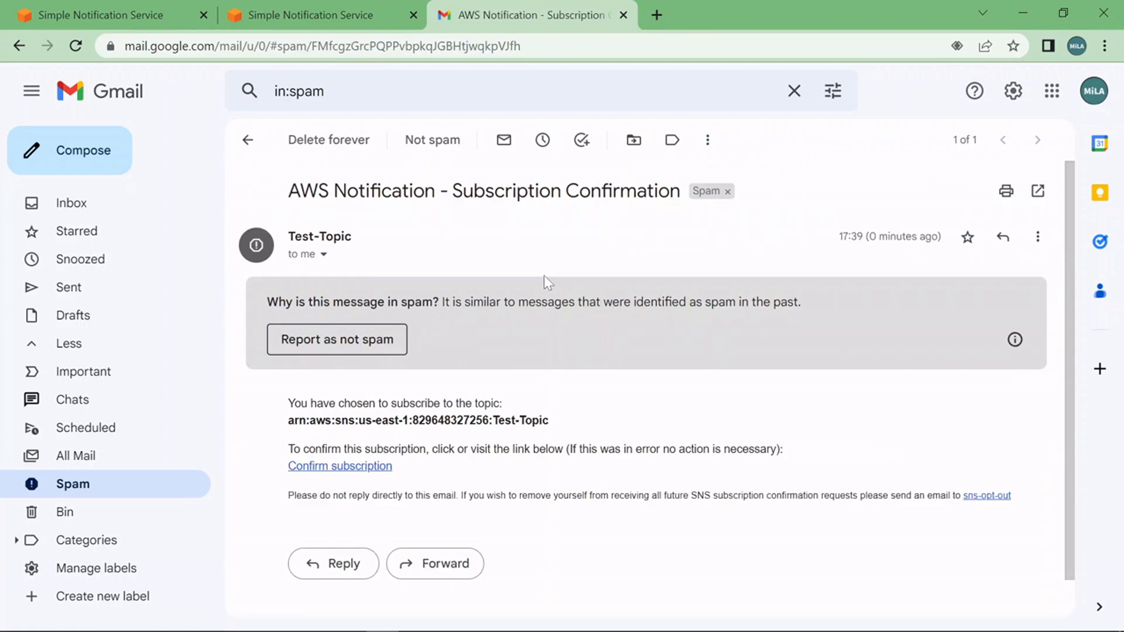
{"action": "left_click", "coordinate": [432, 139]}
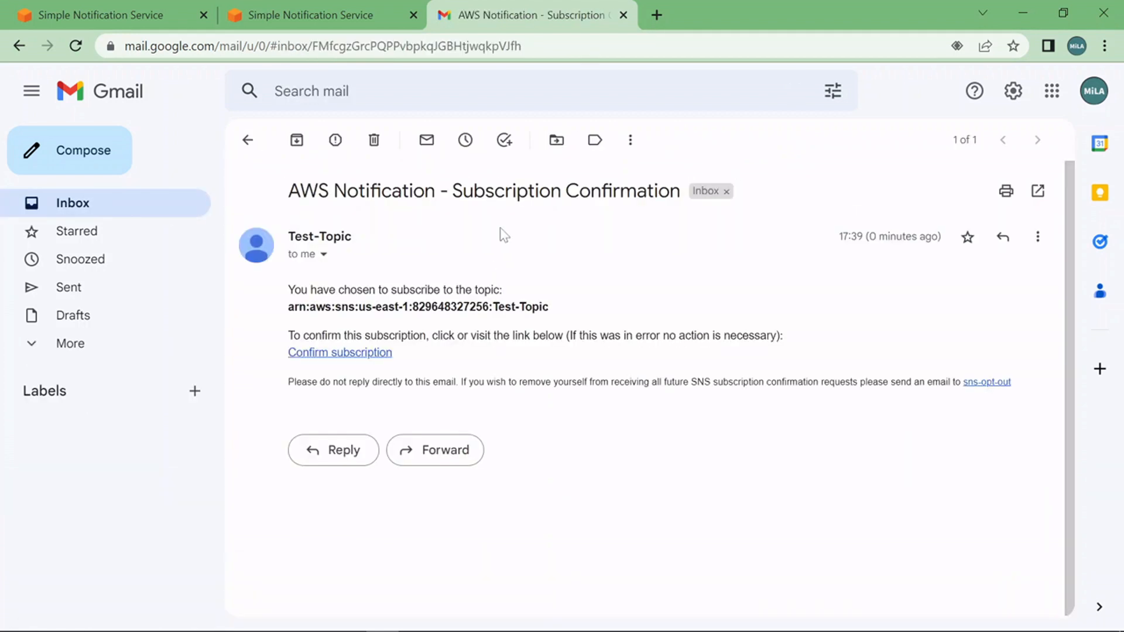
{"action": "mouse_move", "coordinate": [487, 184]}
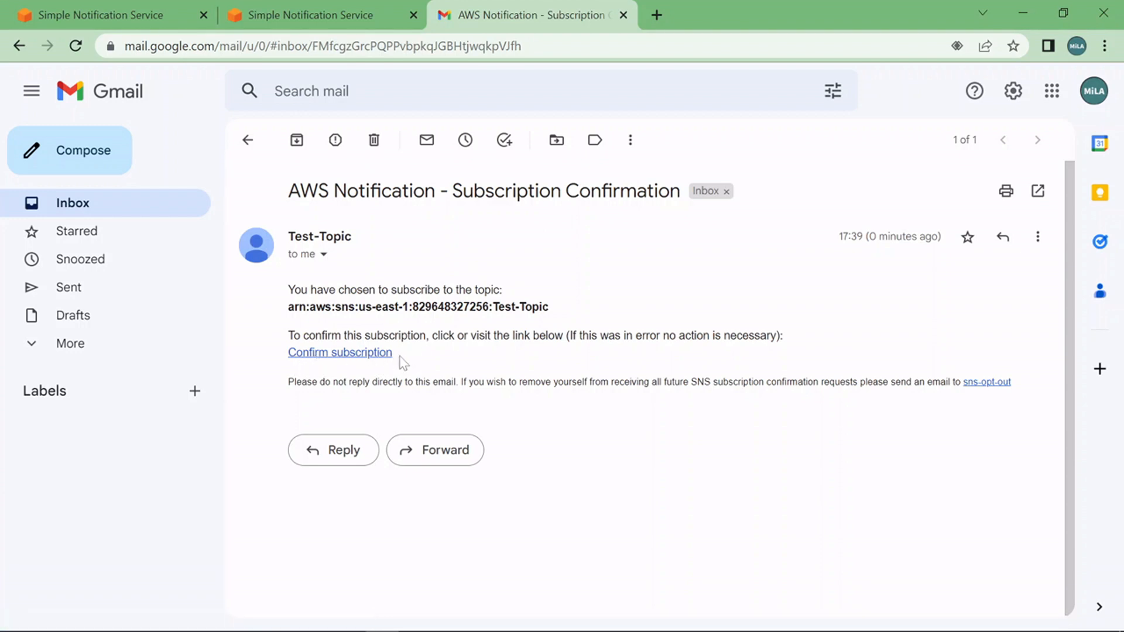
{"action": "left_click", "coordinate": [339, 352]}
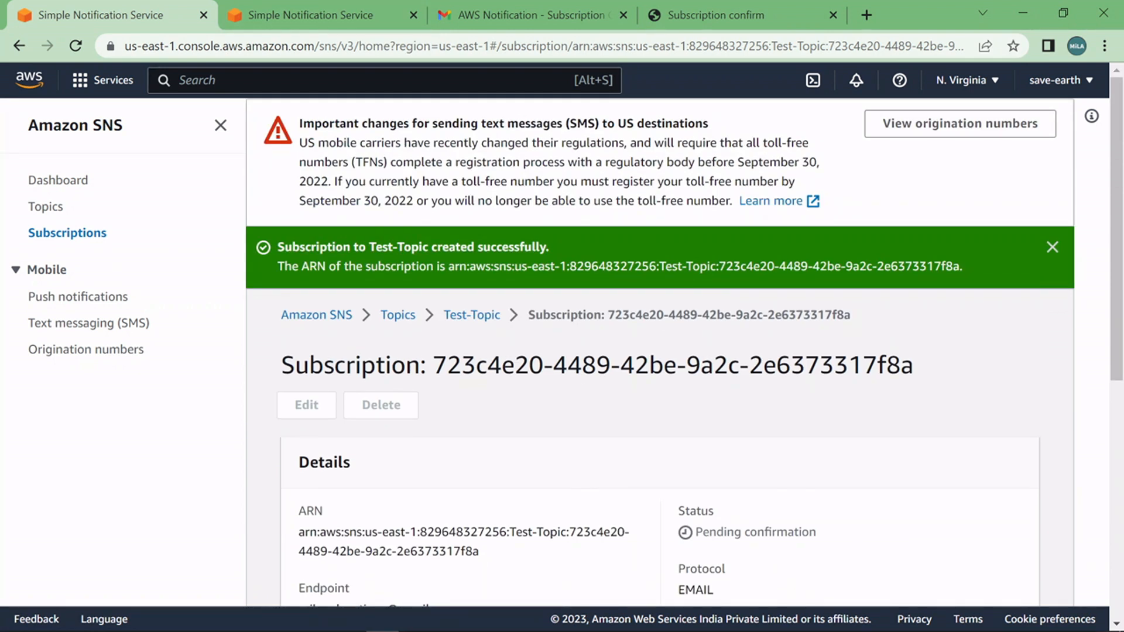
{"action": "mouse_move", "coordinate": [470, 315]}
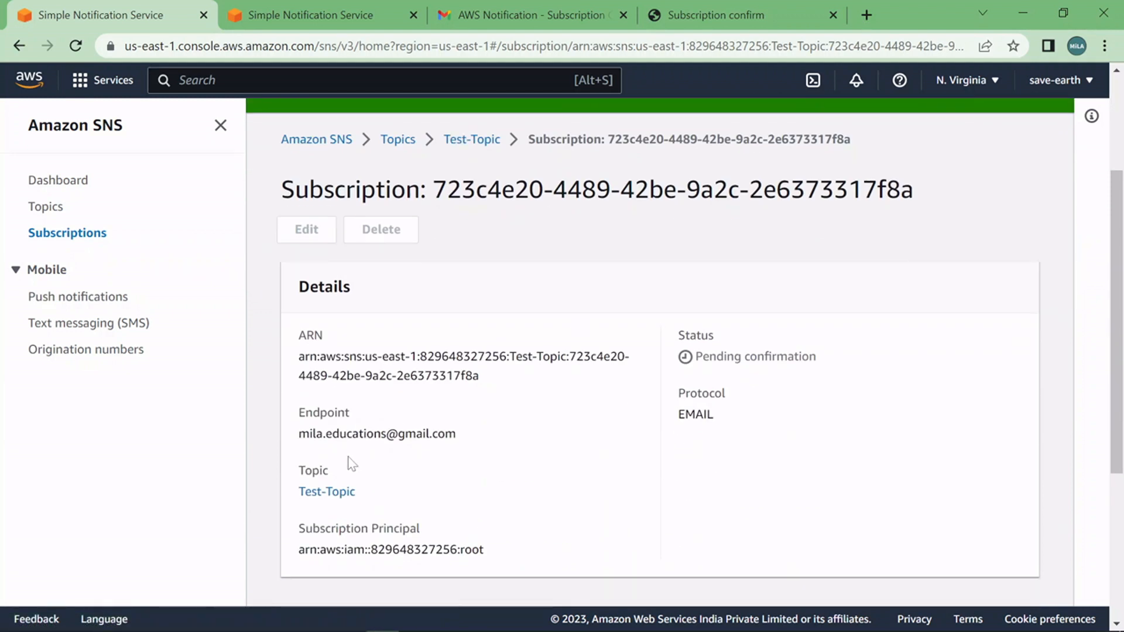
{"action": "mouse_move", "coordinate": [738, 419]}
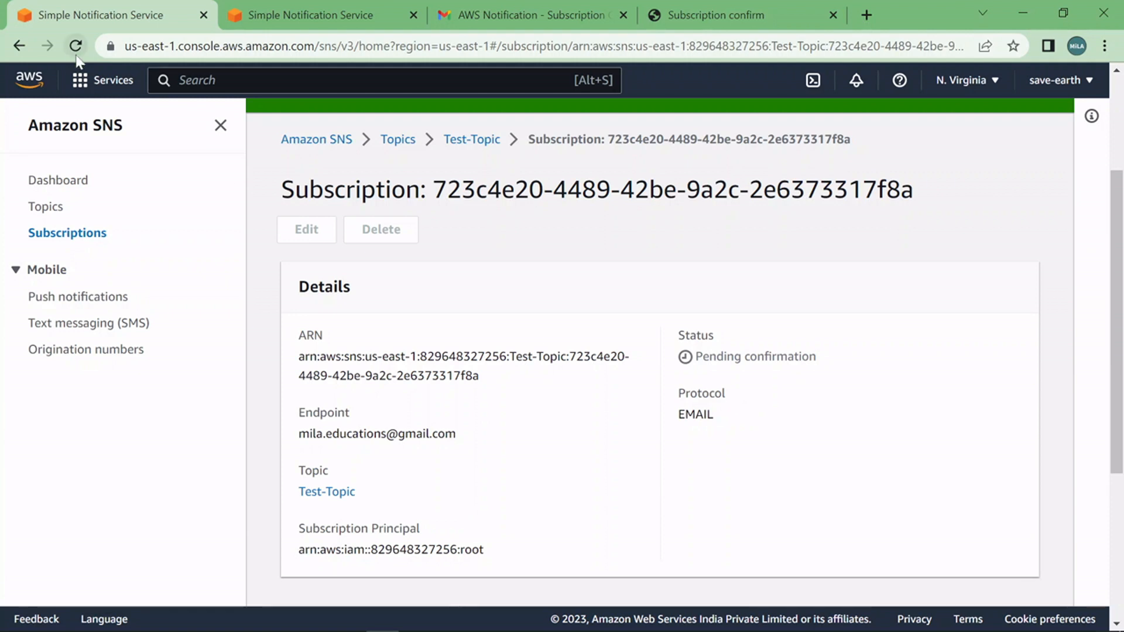
- Reload the subscription page to show Confirmed, then return to the Topics list
{"action": "left_click", "coordinate": [75, 45]}
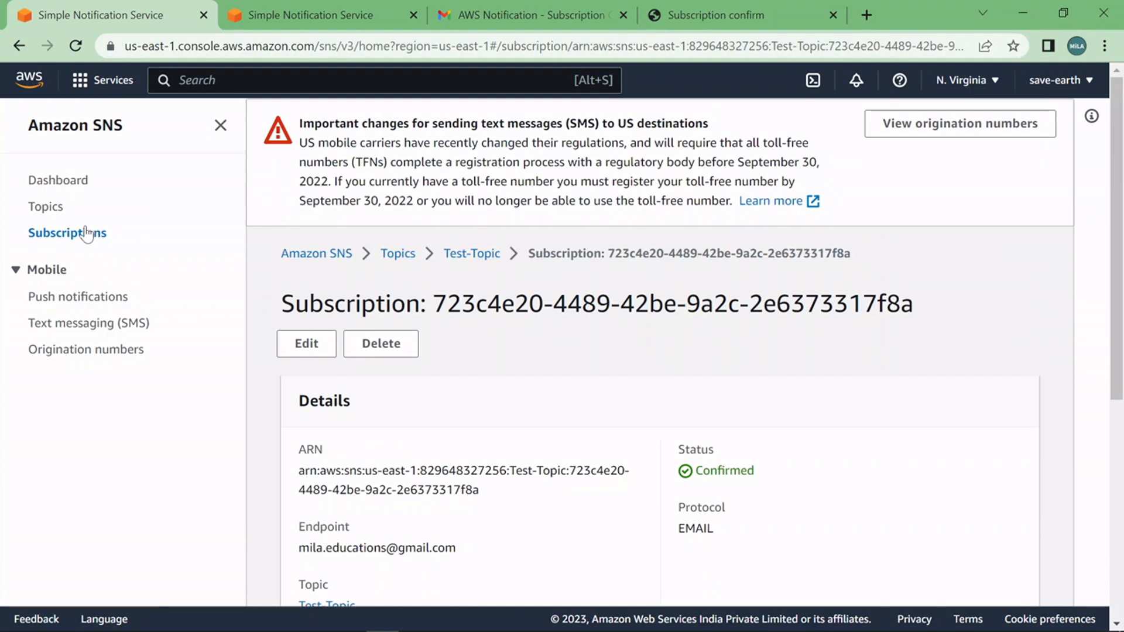
{"action": "left_click", "coordinate": [45, 206]}
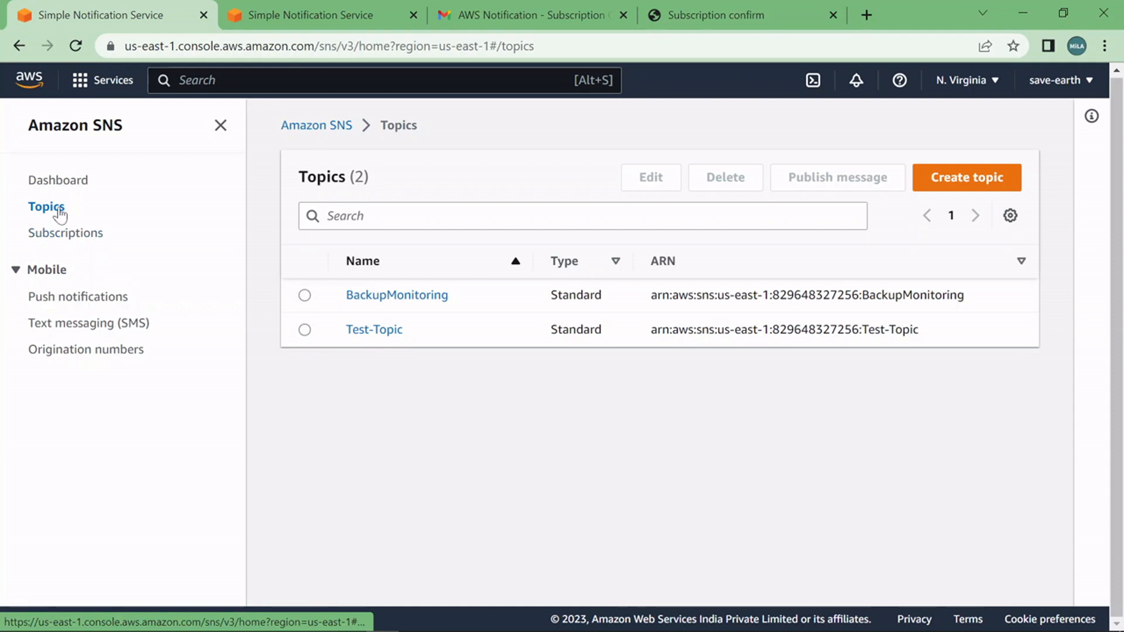
{"action": "mouse_move", "coordinate": [385, 337]}
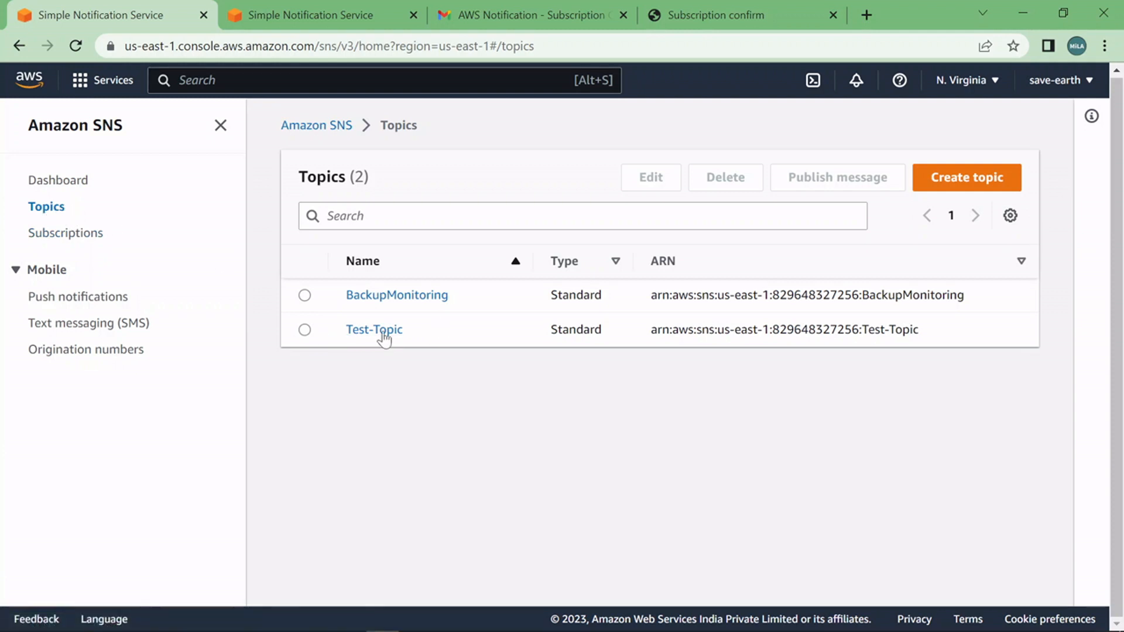
{"action": "mouse_move", "coordinate": [374, 329]}
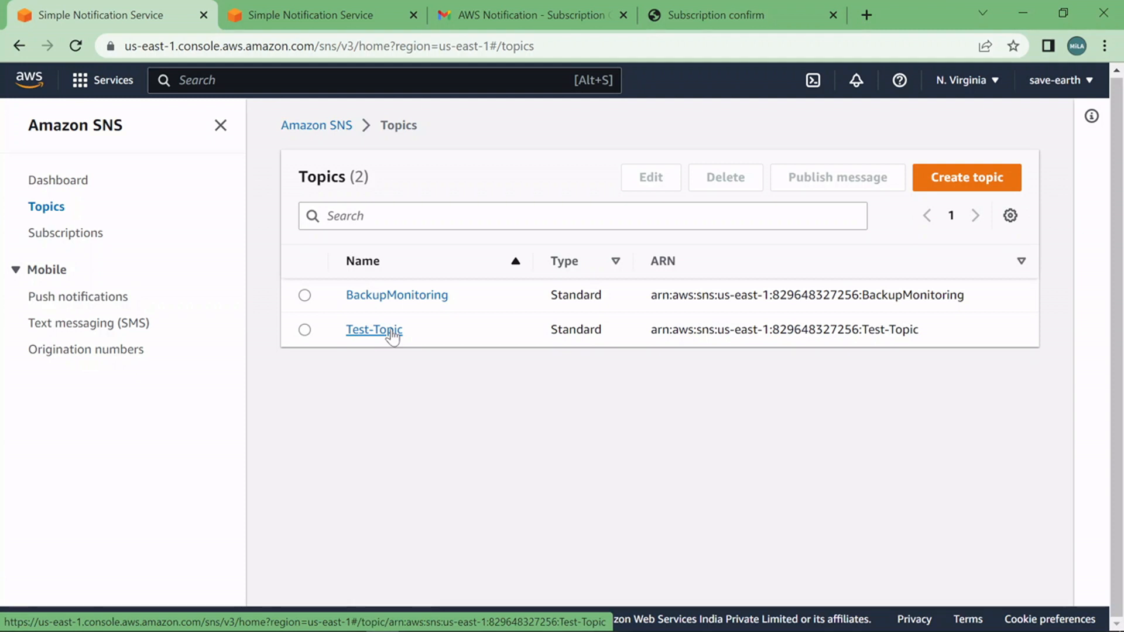
- Open Test-Topic's details and view its Subscriptions section with one subscription
{"action": "left_click", "coordinate": [373, 330]}
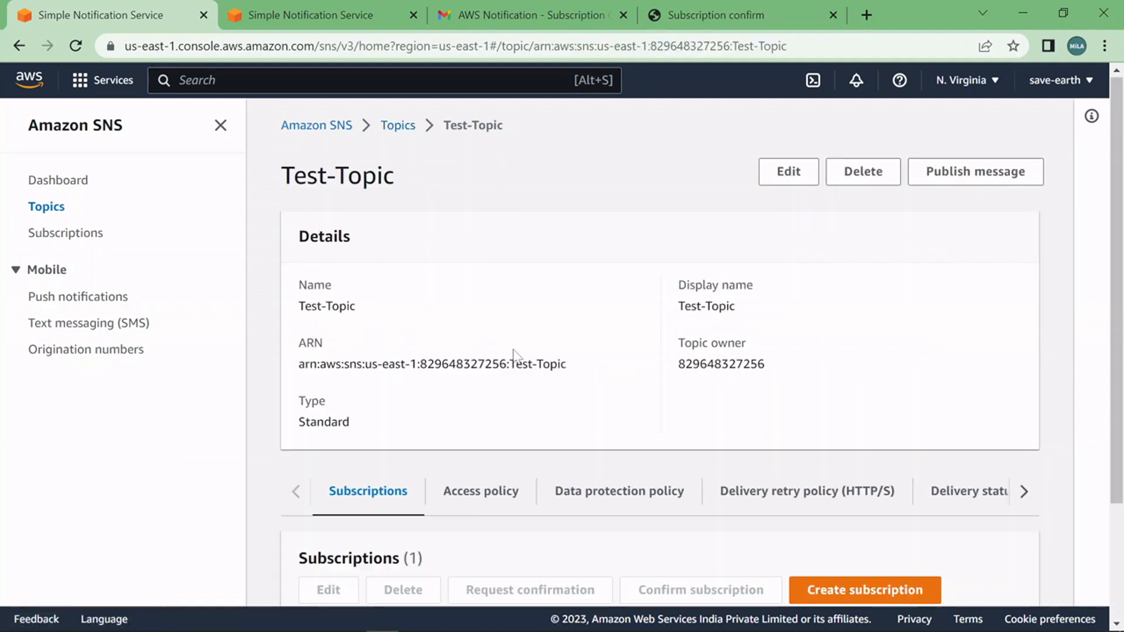
{"action": "scroll", "scroll_direction": "down", "scroll_amount": 3}
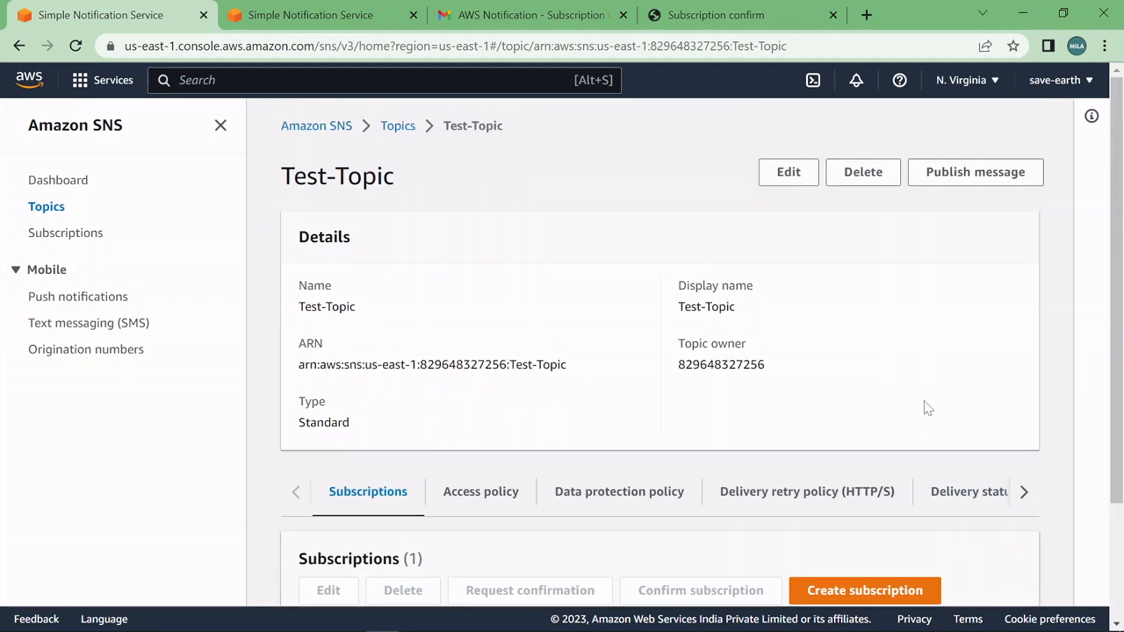
{"action": "mouse_move", "coordinate": [902, 405]}
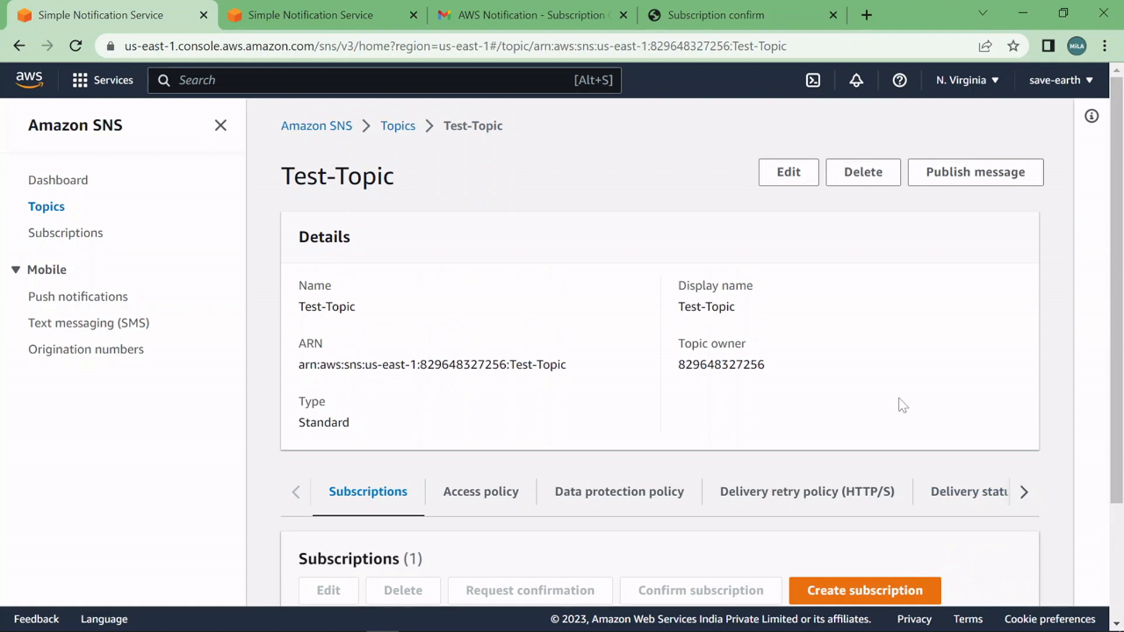
{"action": "mouse_move", "coordinate": [774, 376]}
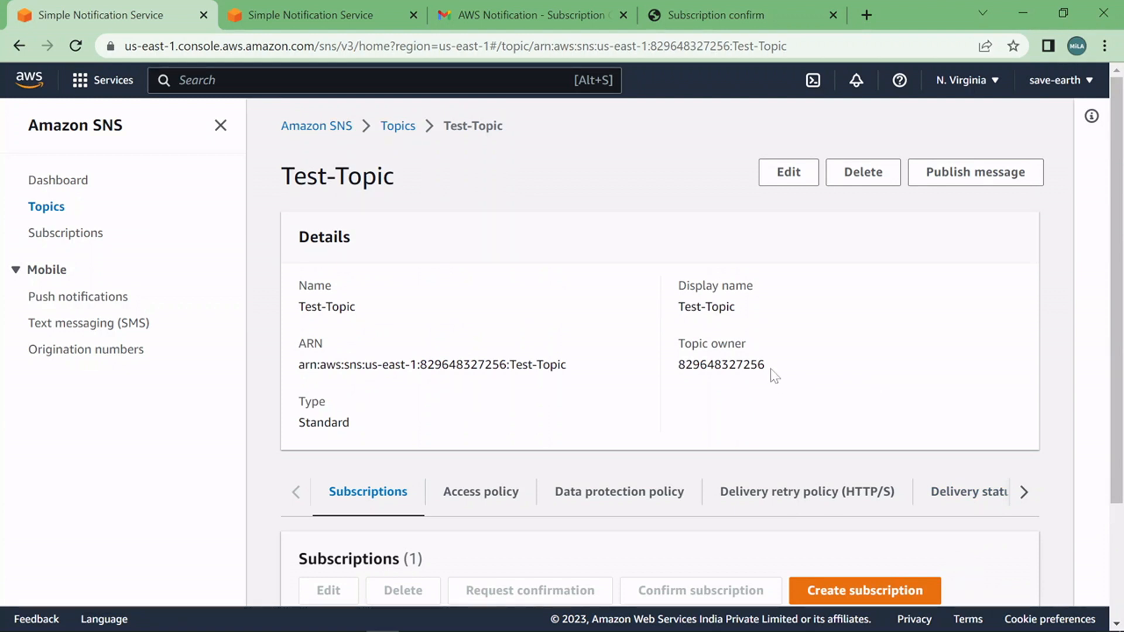